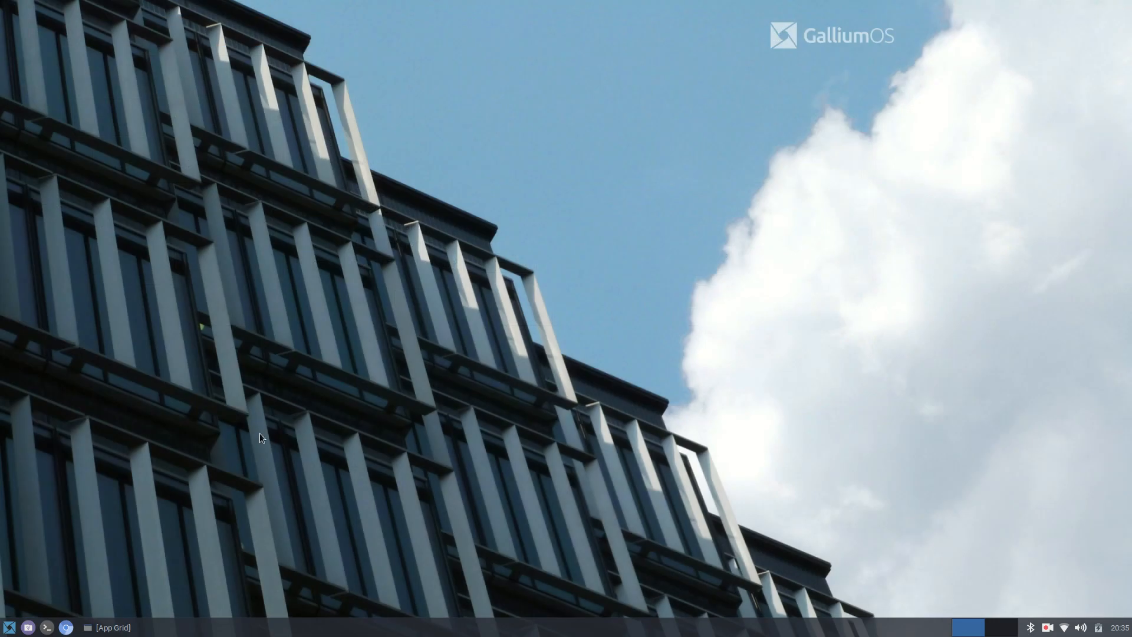
# - Navigate File Manager from the home folder into Downloads/Wrapper-Offline-main
pyautogui.click(46, 627)
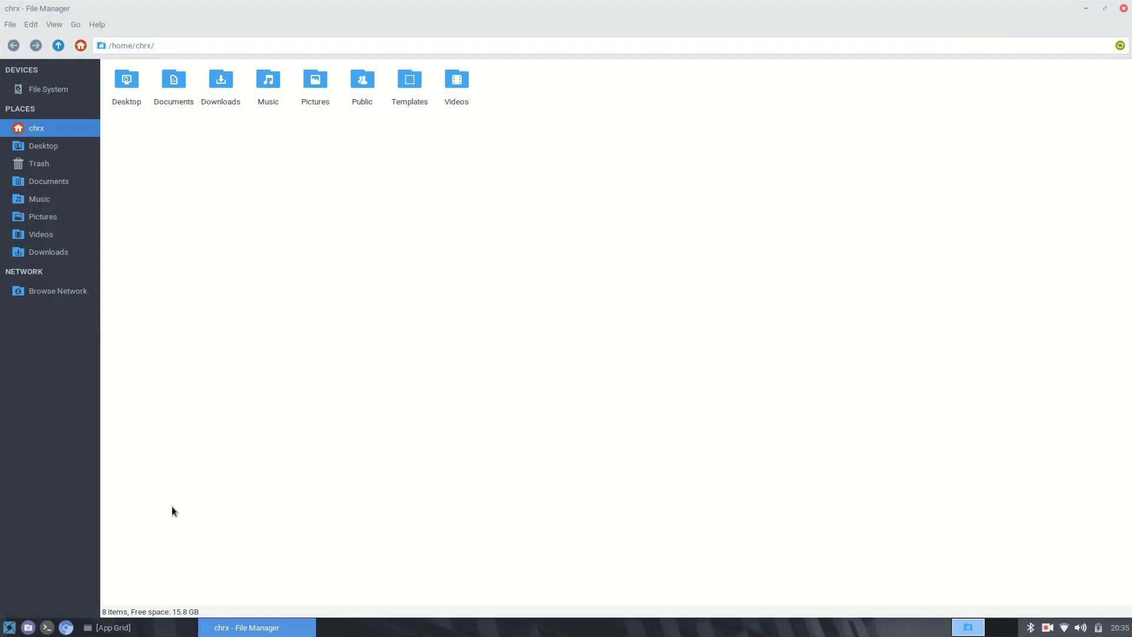
pyautogui.moveTo(57, 182)
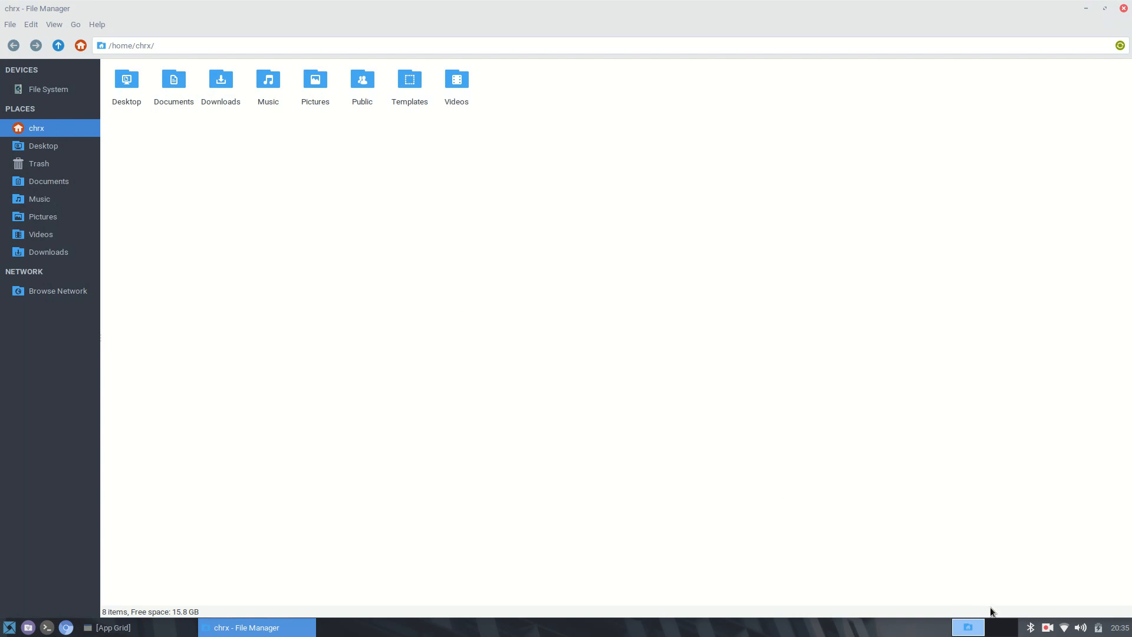
pyautogui.moveTo(5, 149)
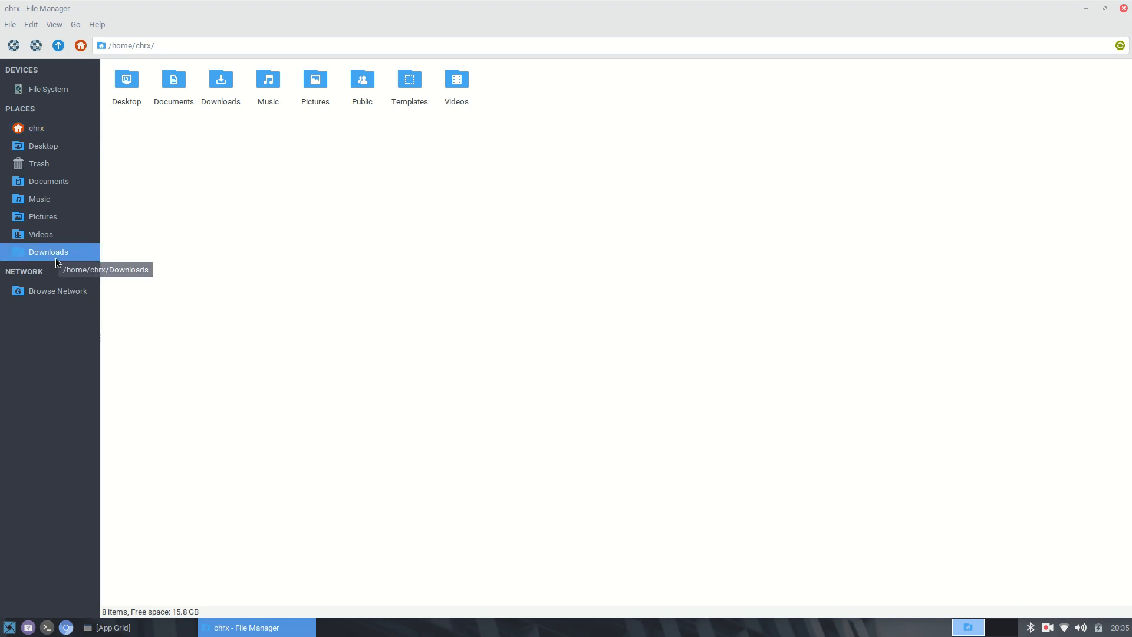
pyautogui.doubleClick(49, 251)
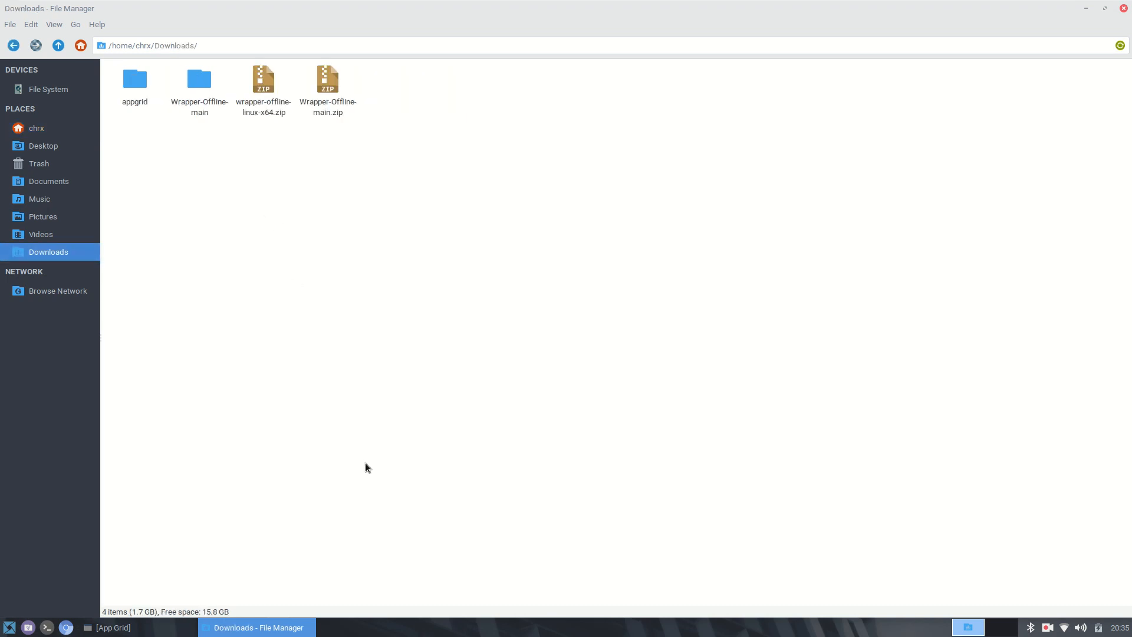
pyautogui.moveTo(152, 472)
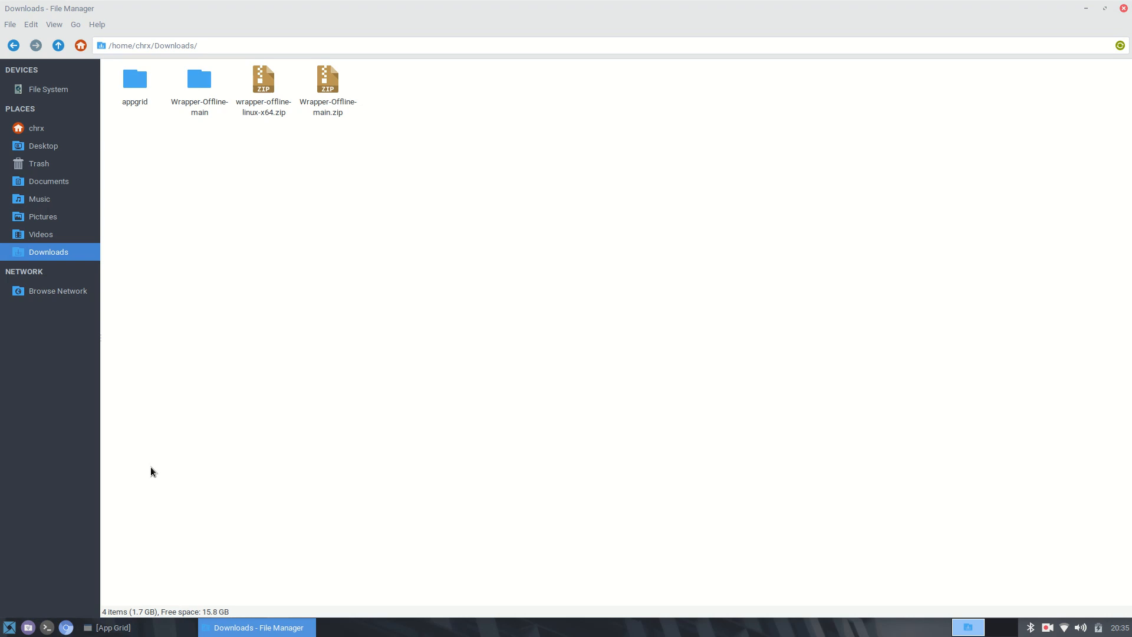
pyautogui.click(199, 86)
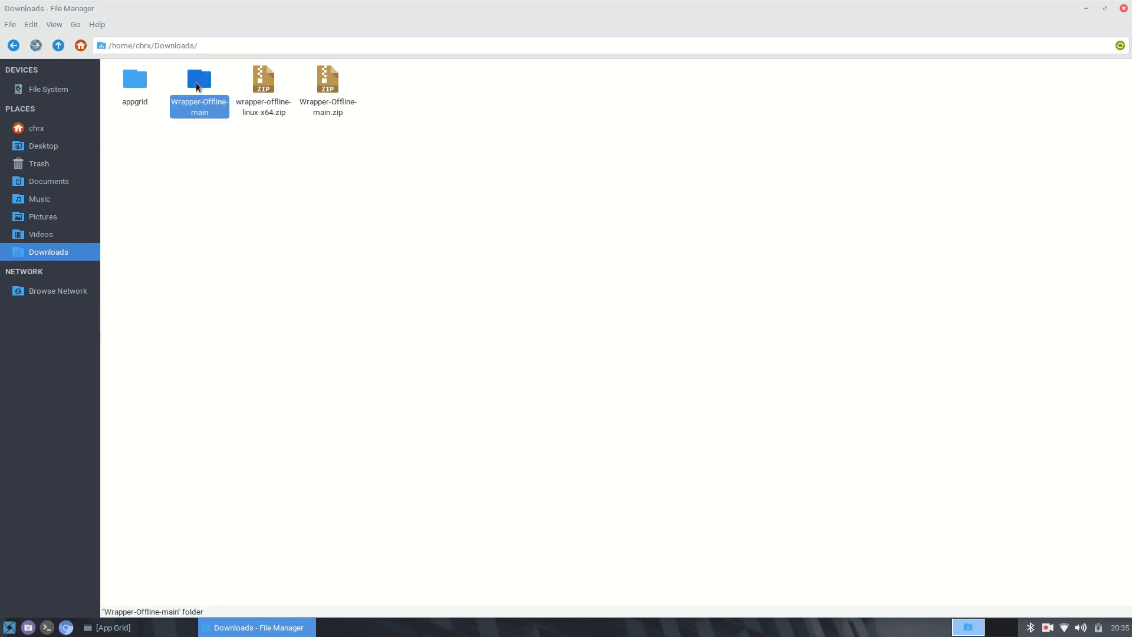
pyautogui.doubleClick(199, 79)
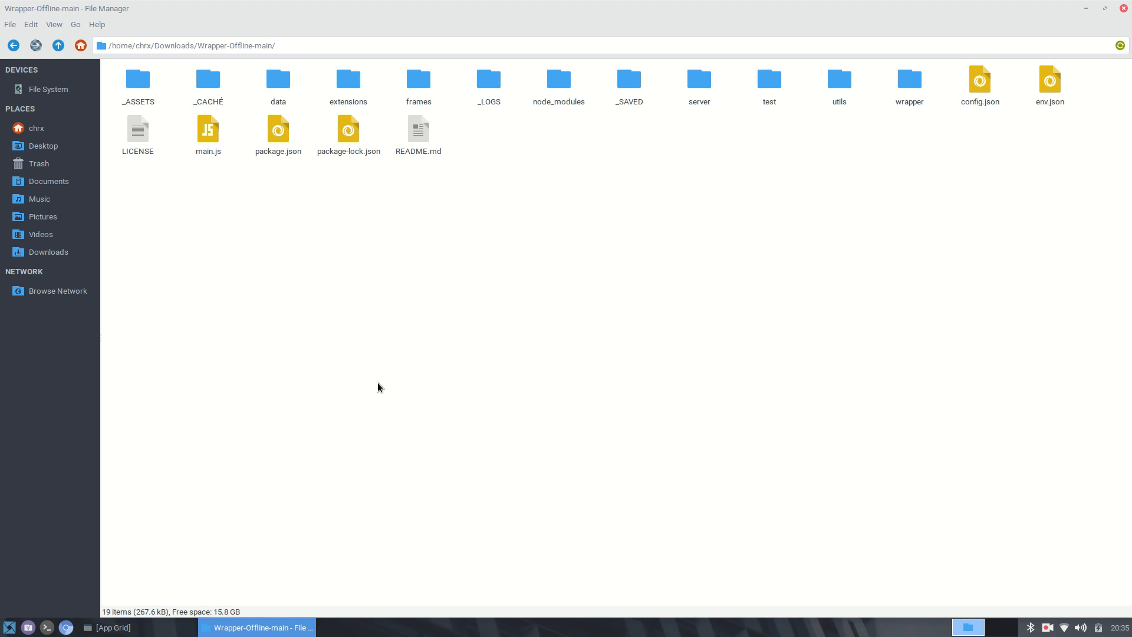
# - Launch a terminal located in the Wrapper-Offline-main folder via the folder's context menu
pyautogui.rightClick(378, 388)
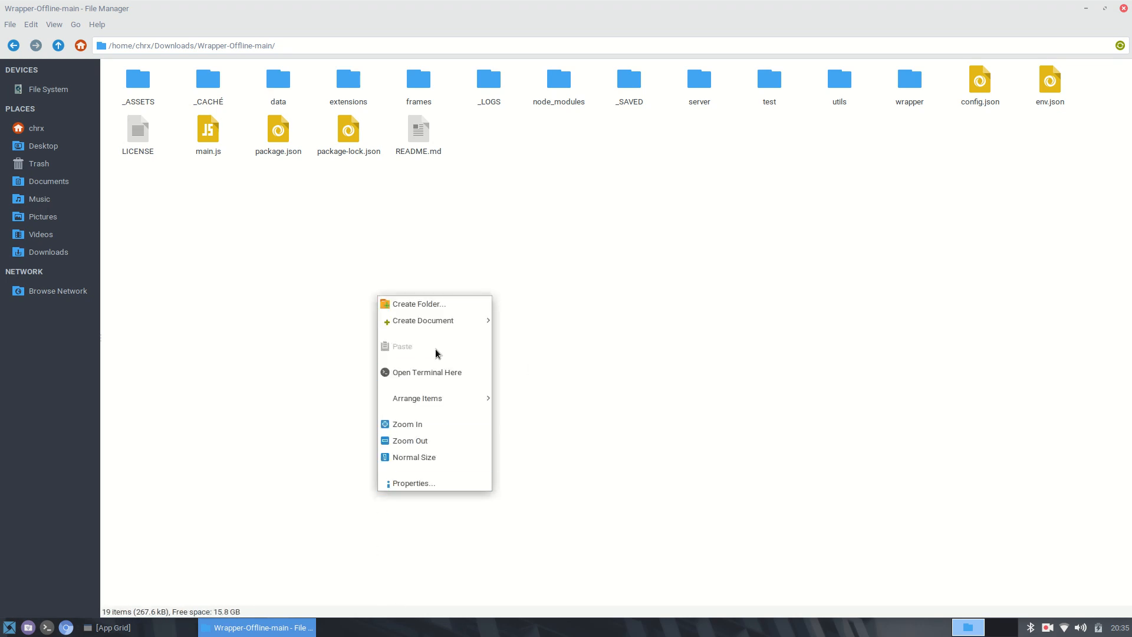
pyautogui.moveTo(426, 372)
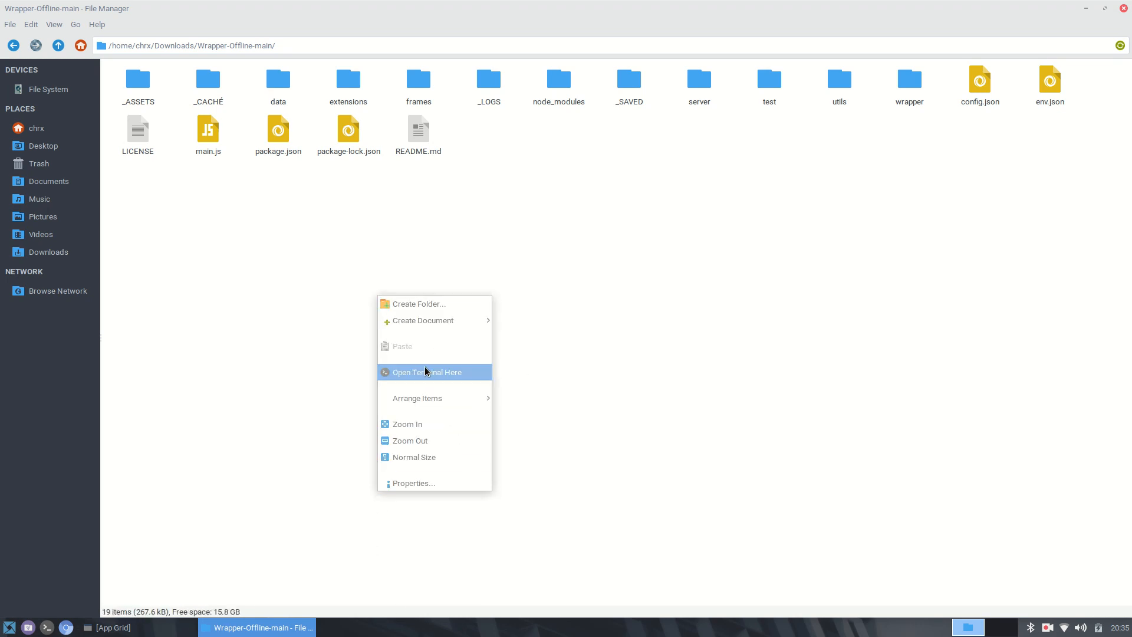
pyautogui.click(426, 372)
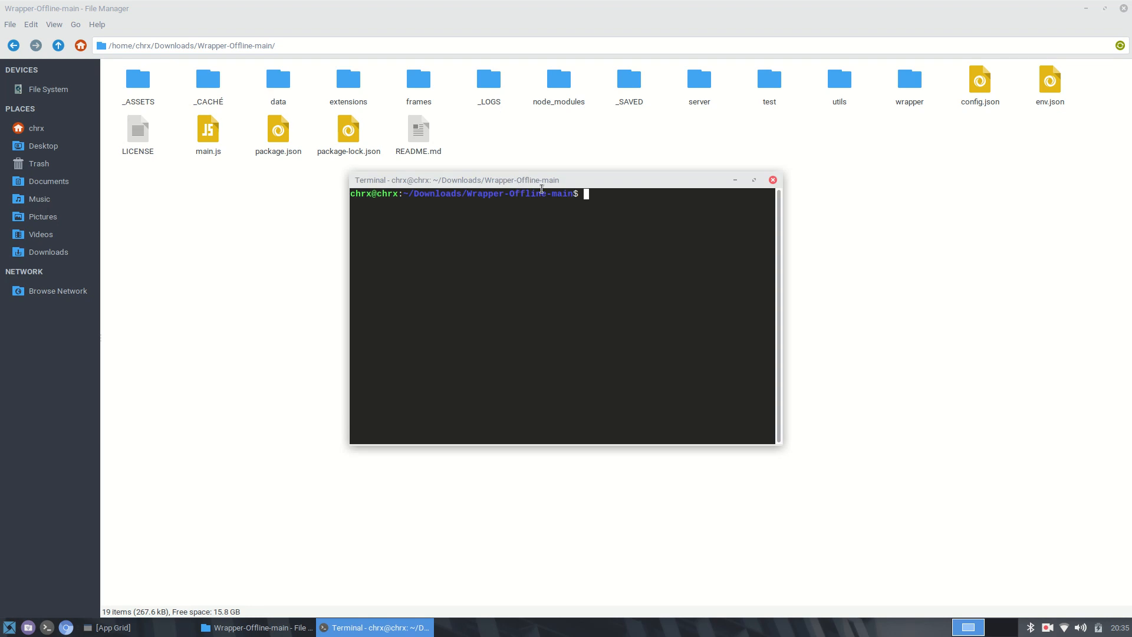
pyautogui.moveTo(485, 40)
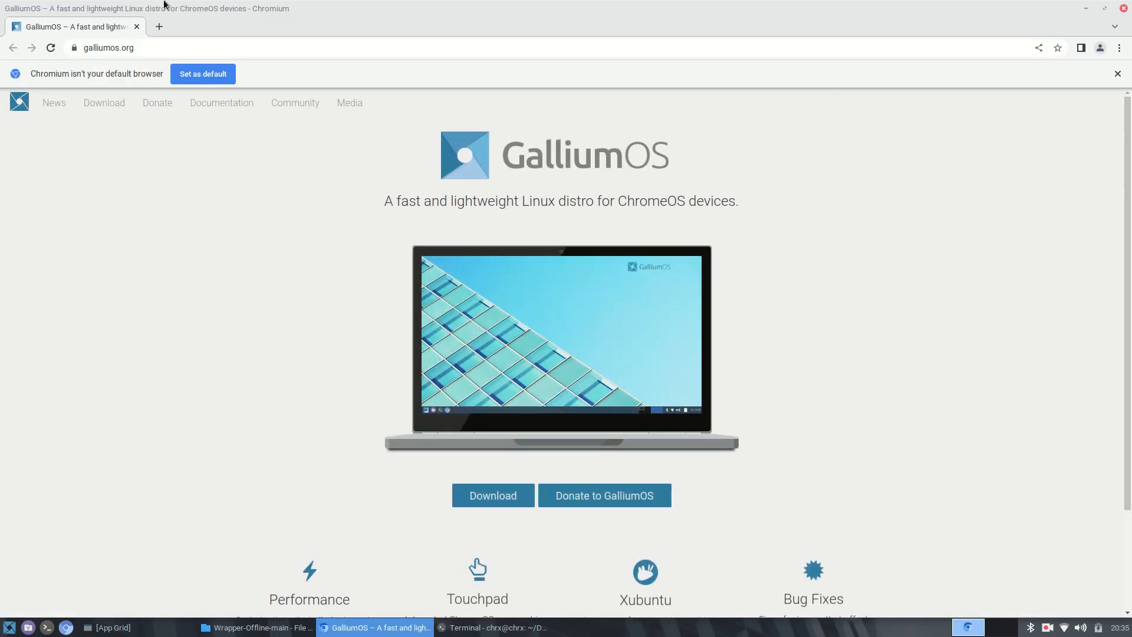
# - Browse to the nodesource/distributions GitHub page and scroll to the manual installation instructions
pyautogui.write('github.com/node')
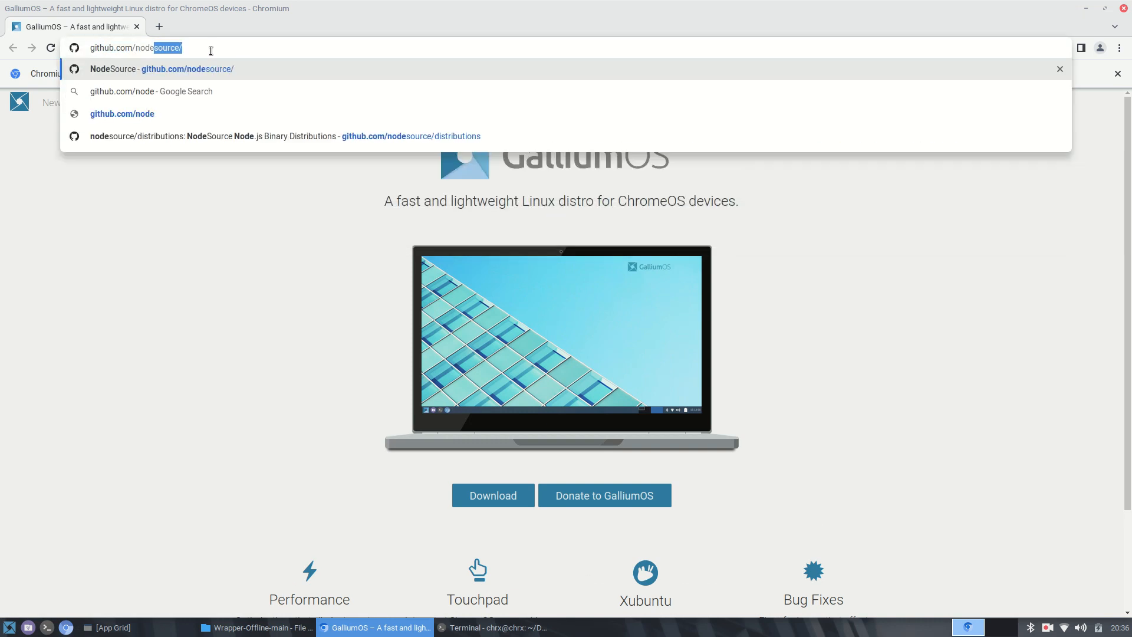
pyautogui.click(282, 136)
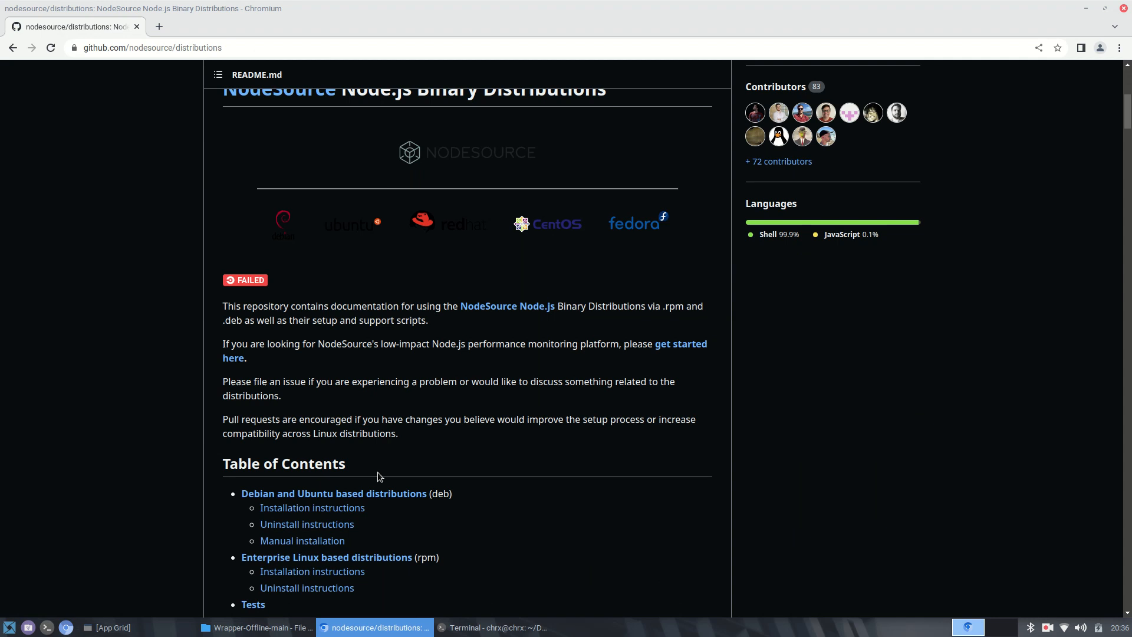
pyautogui.scroll(-3)
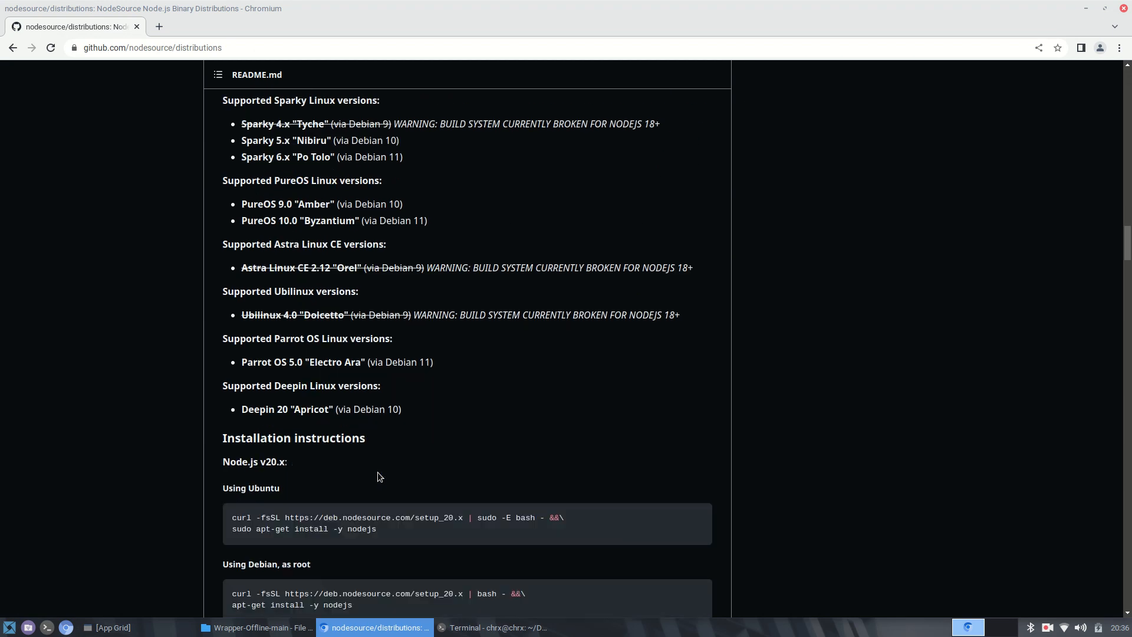
pyautogui.scroll(-3)
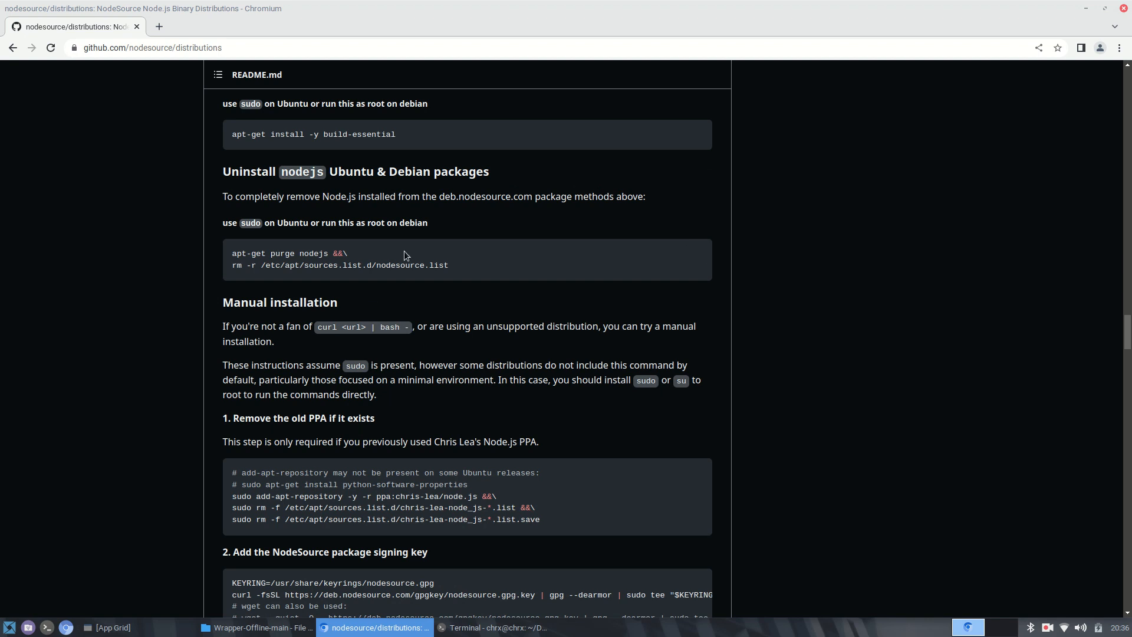
pyautogui.scroll(-3)
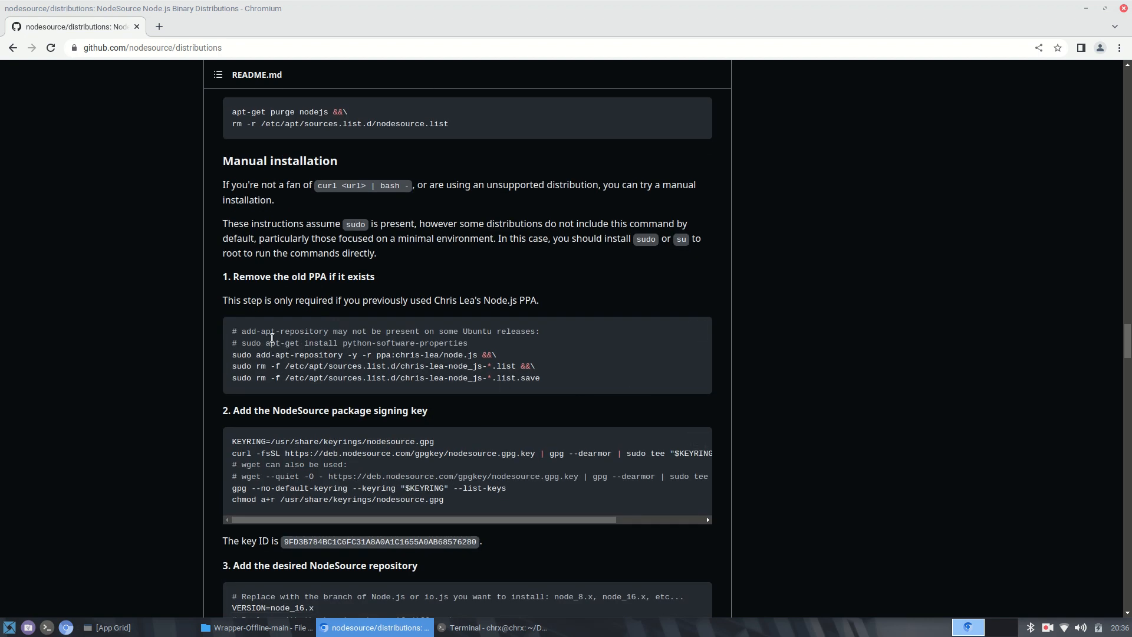
pyautogui.moveTo(421, 228)
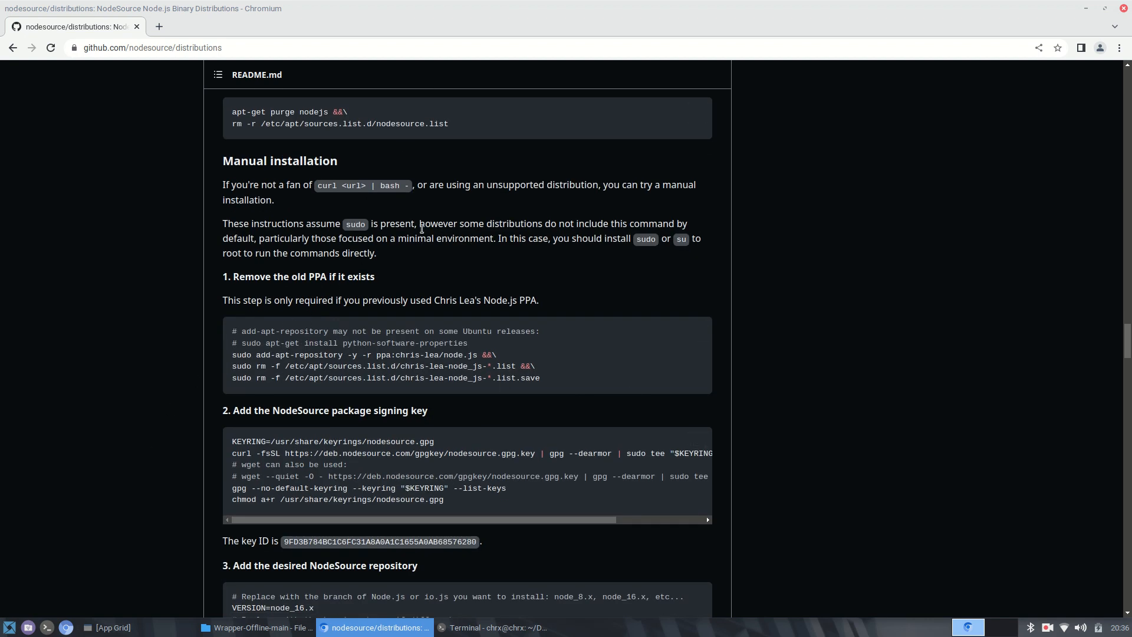
pyautogui.moveTo(385, 354)
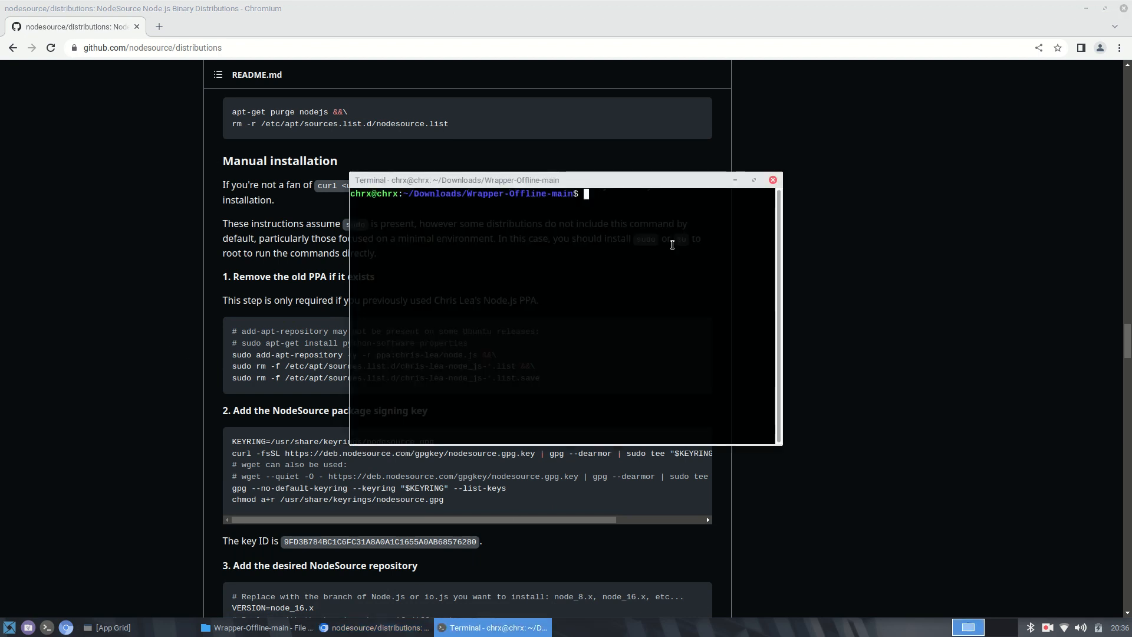
# - Check the installed Node.js version (v16.20.1) and start an npm -v check in the terminal
pyautogui.write('node -v')
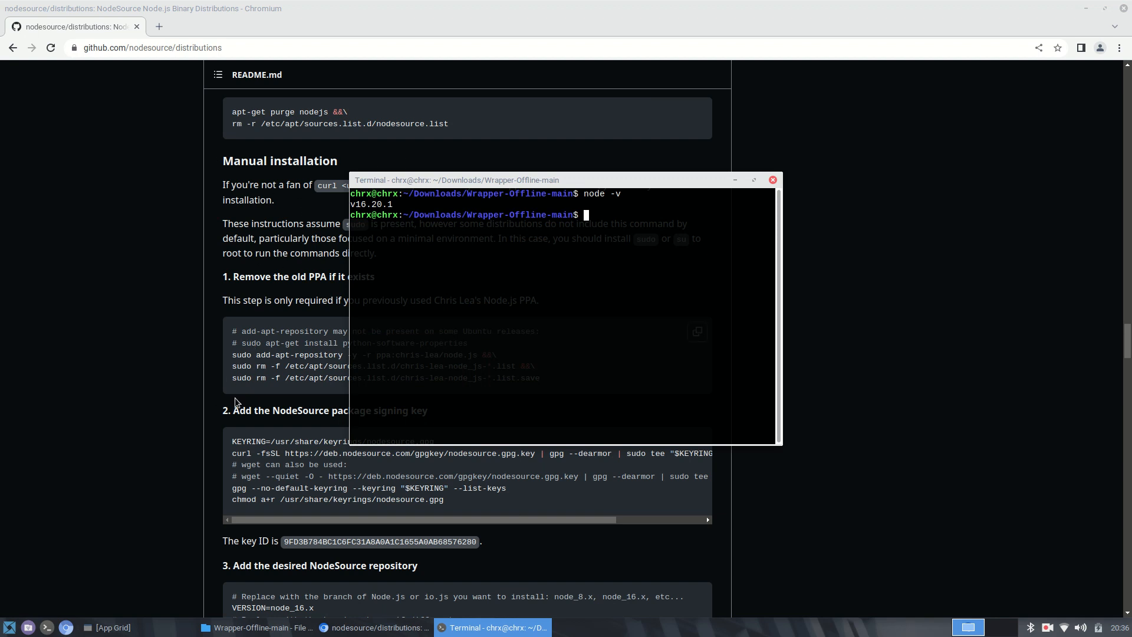
pyautogui.moveTo(554, 187)
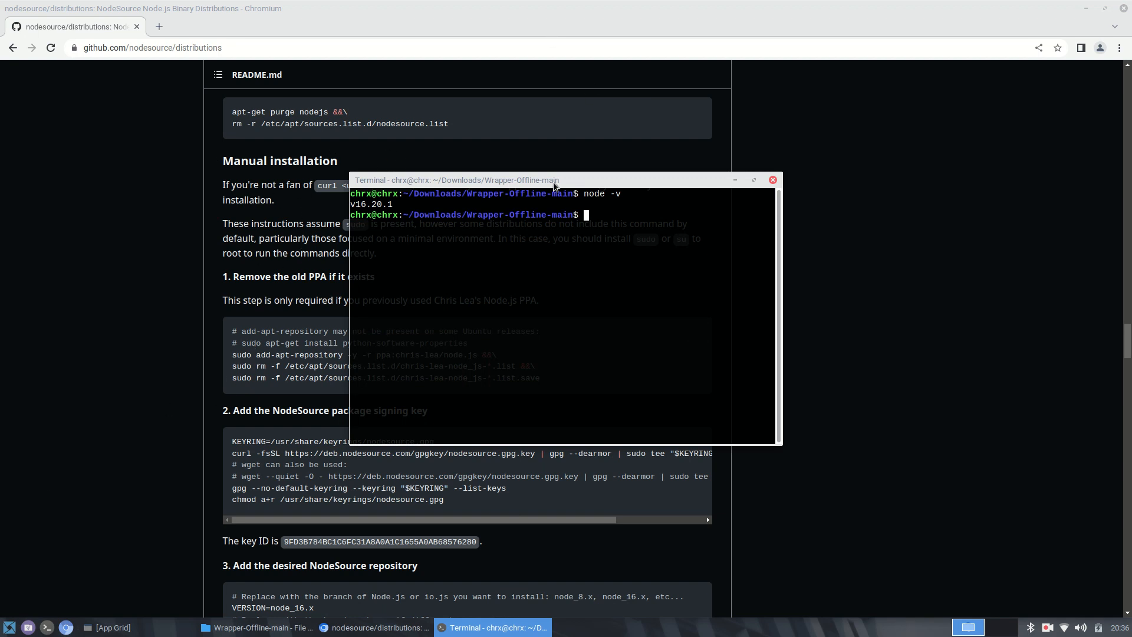
pyautogui.moveTo(456, 243)
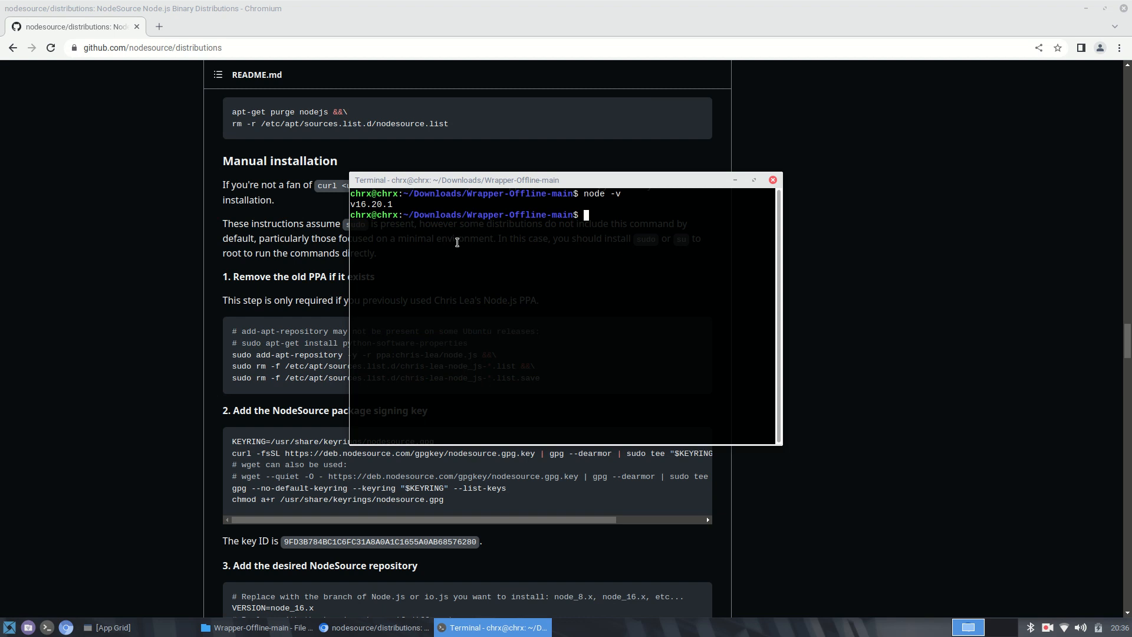
pyautogui.moveTo(480, 229)
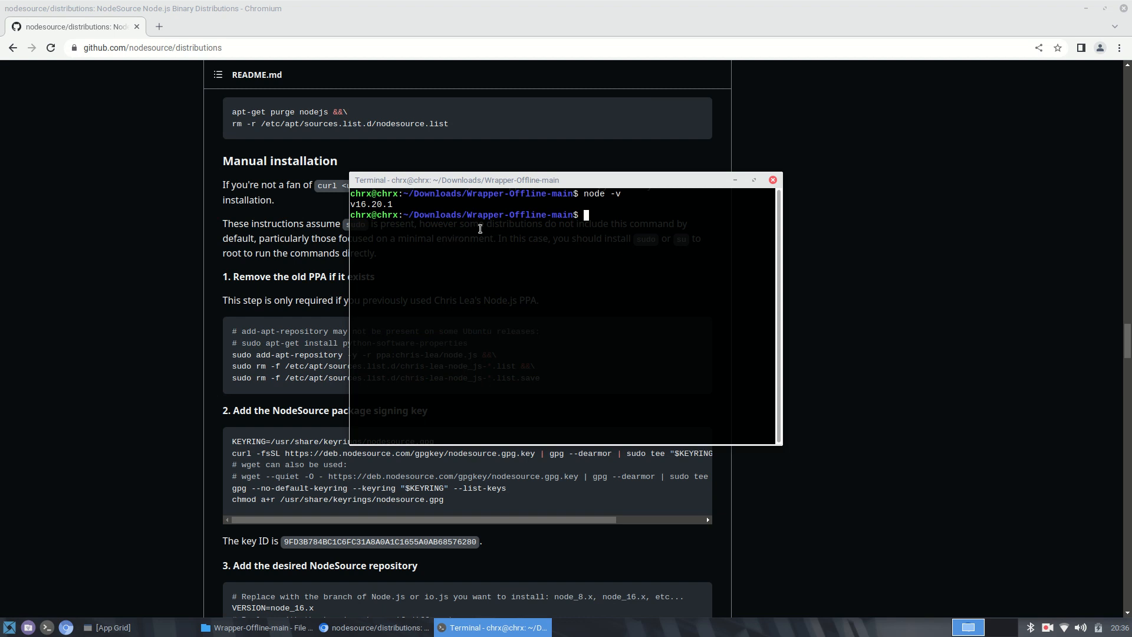
pyautogui.write('npm -v')
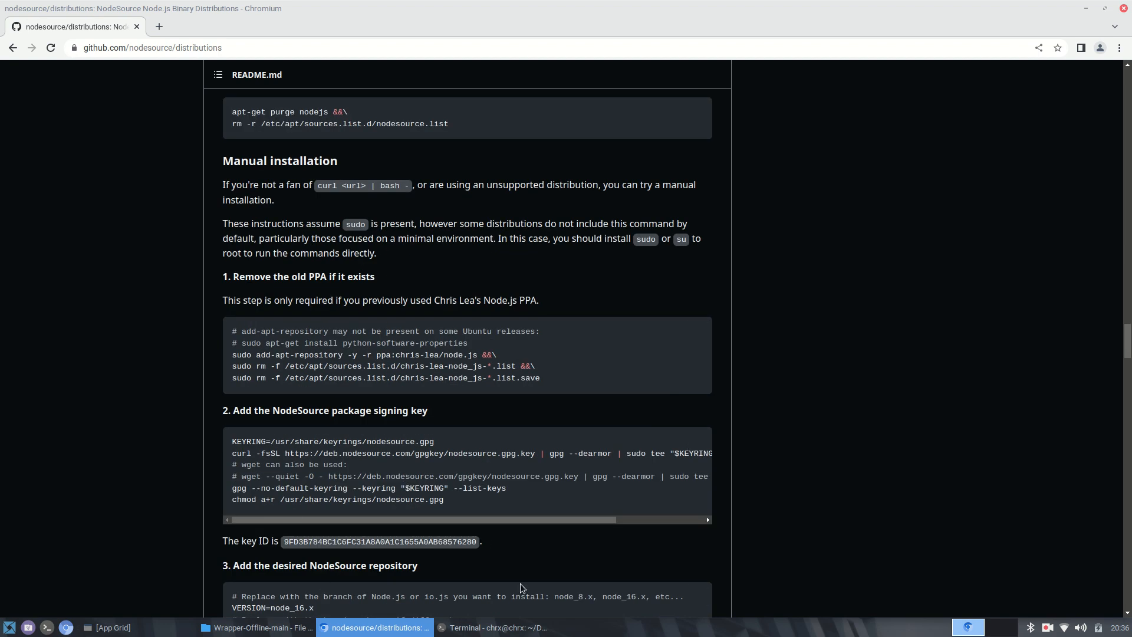
pyautogui.click(497, 627)
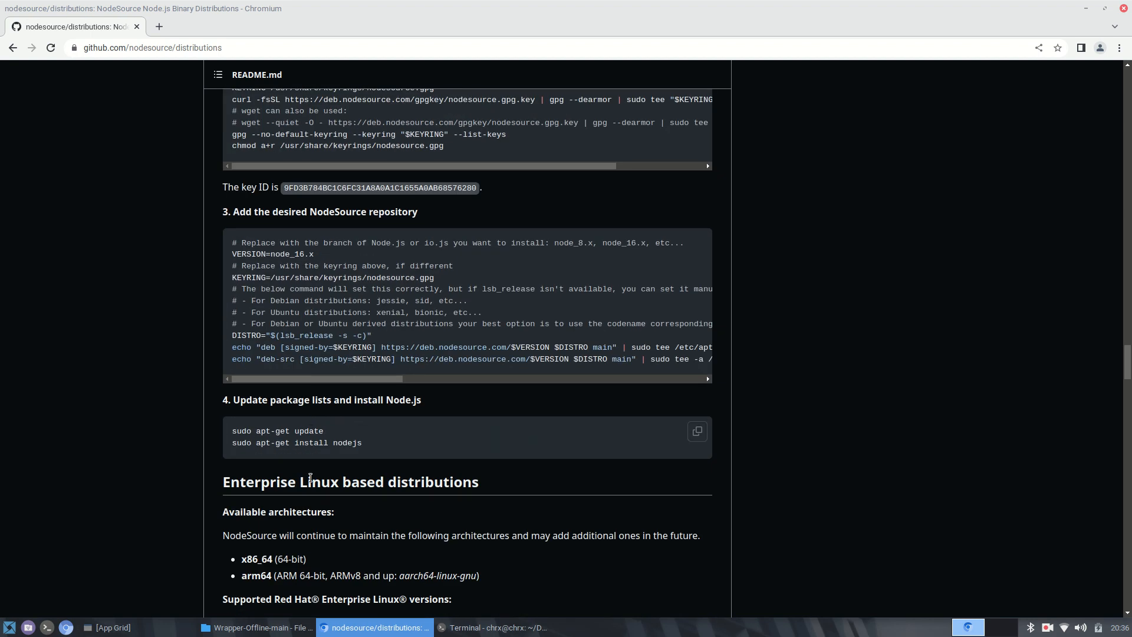
pyautogui.moveTo(291, 258)
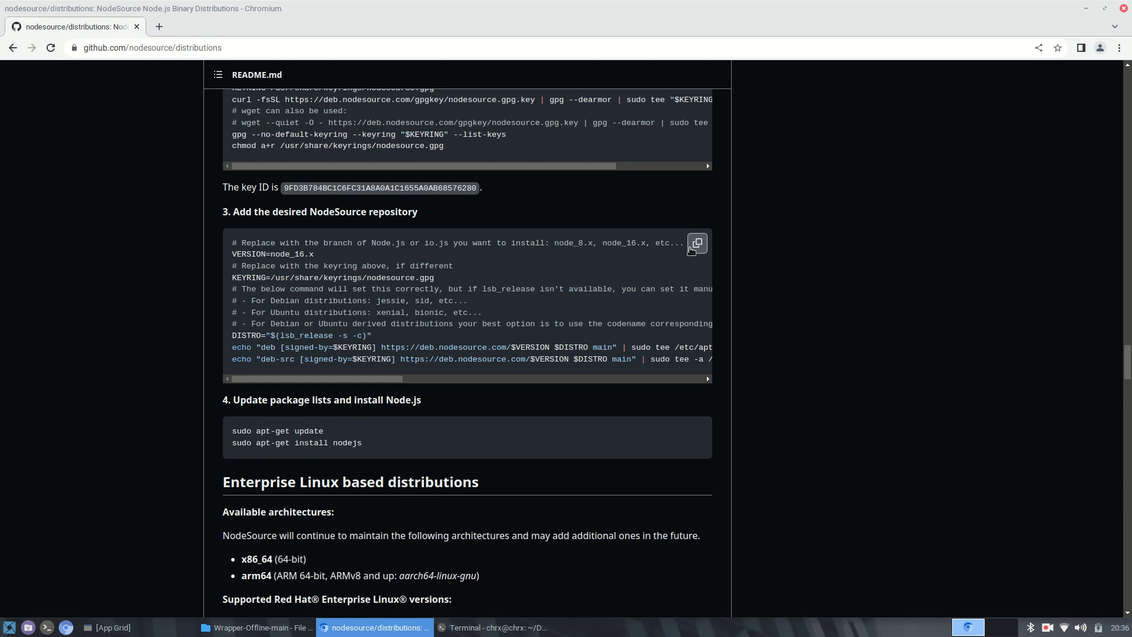
pyautogui.click(695, 243)
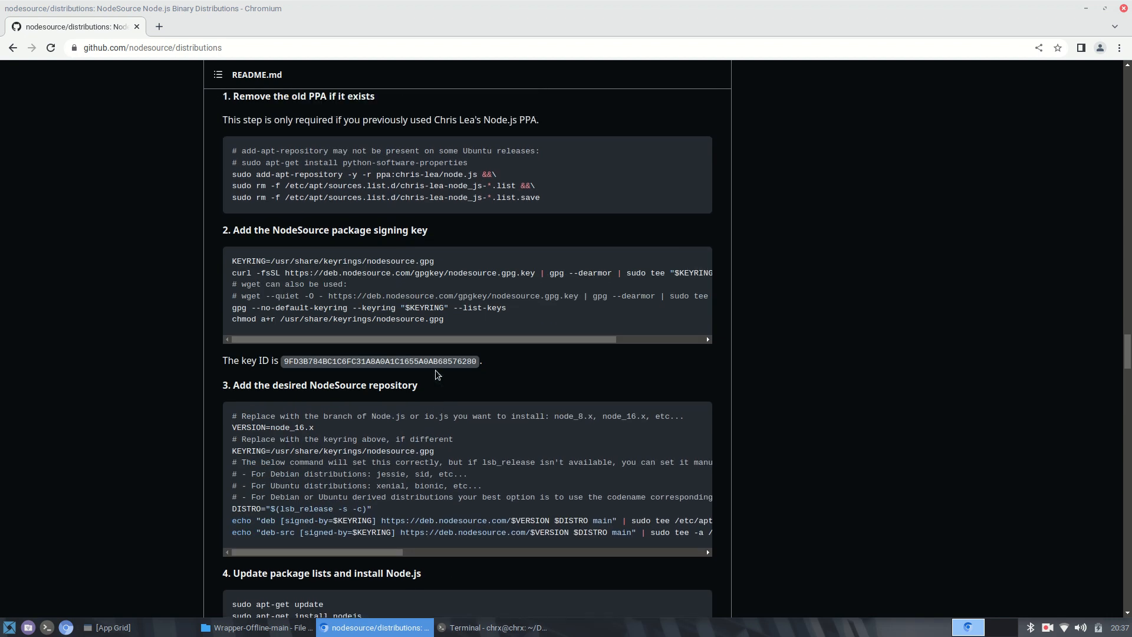
# - Confirm npm 8.19.4 in the terminal and start Wrapper: Offline with npm start
pyautogui.click(496, 626)
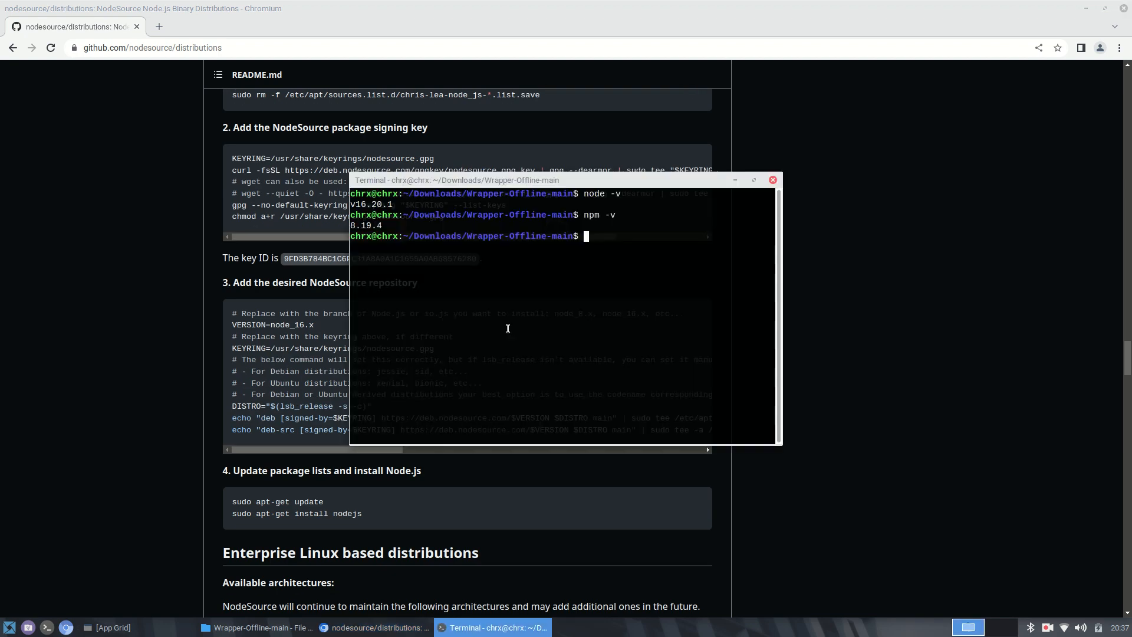
pyautogui.moveTo(336, 301)
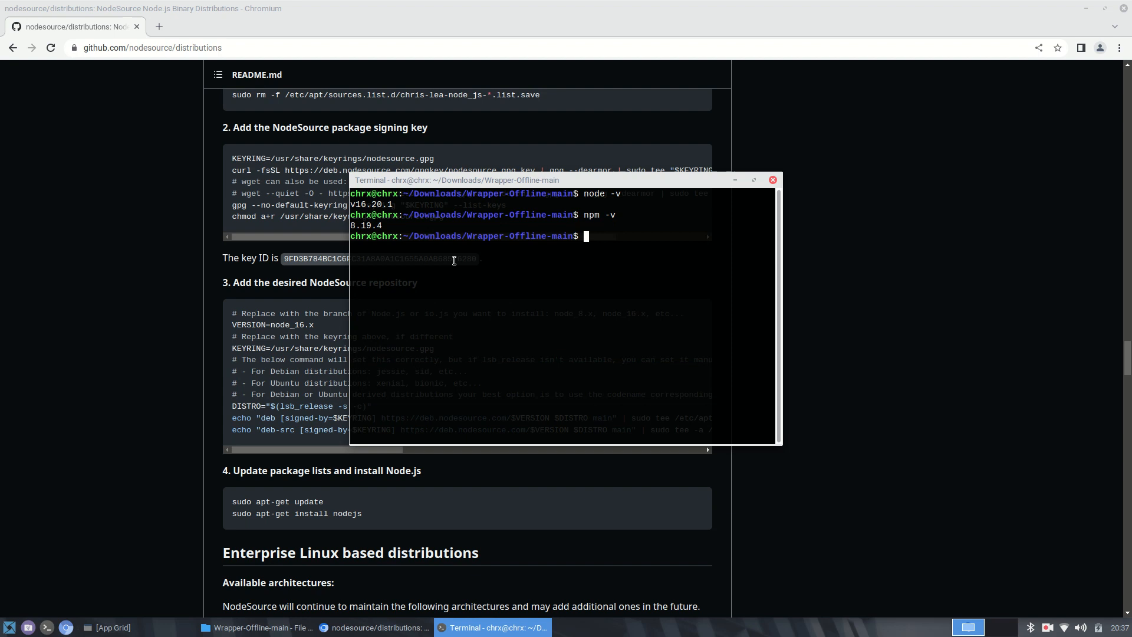
pyautogui.write('npm sta')
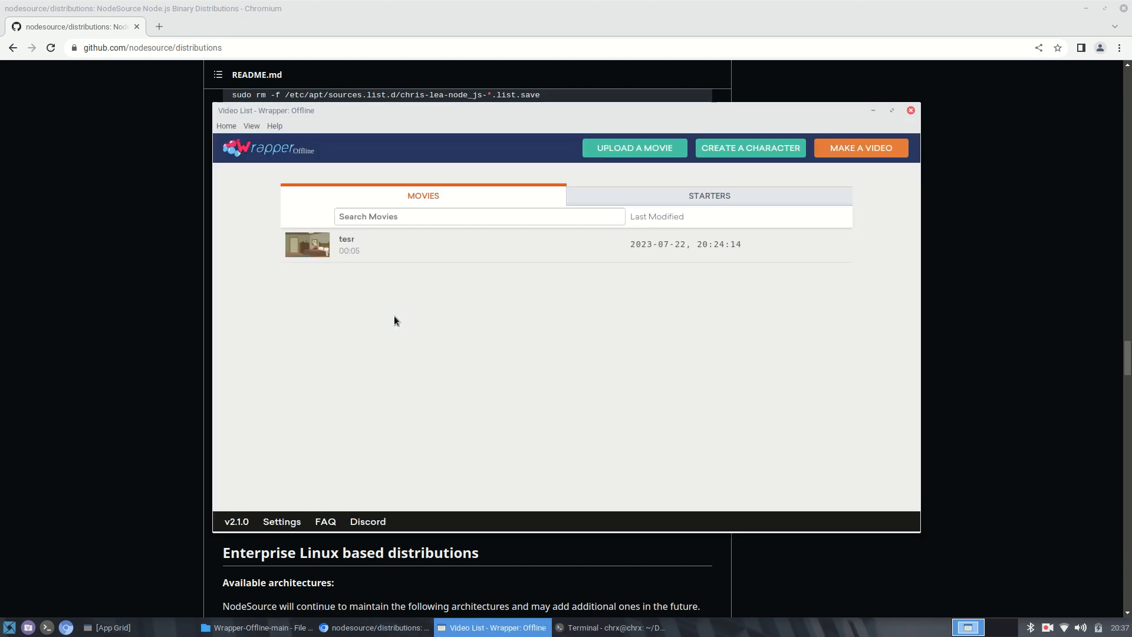
# - Bring the Wrapper-Offline-main folder window back in front of the movie list
pyautogui.click(257, 626)
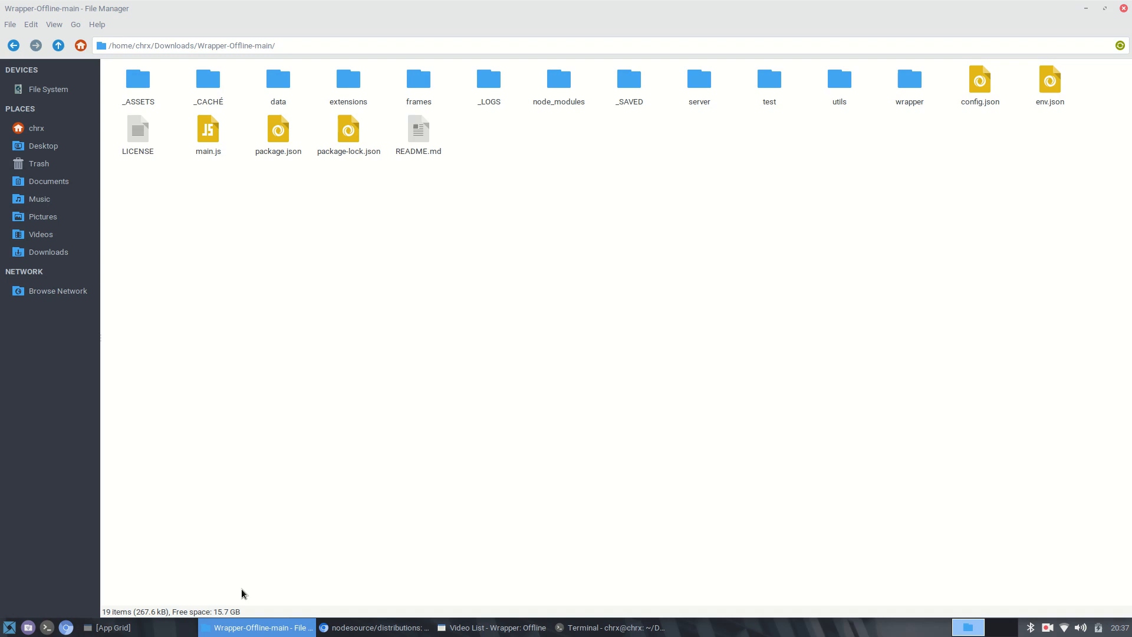
# - Permanently delete every PNG frame and the old output.mp4 from the frames folder, leaving it empty
pyautogui.click(417, 79)
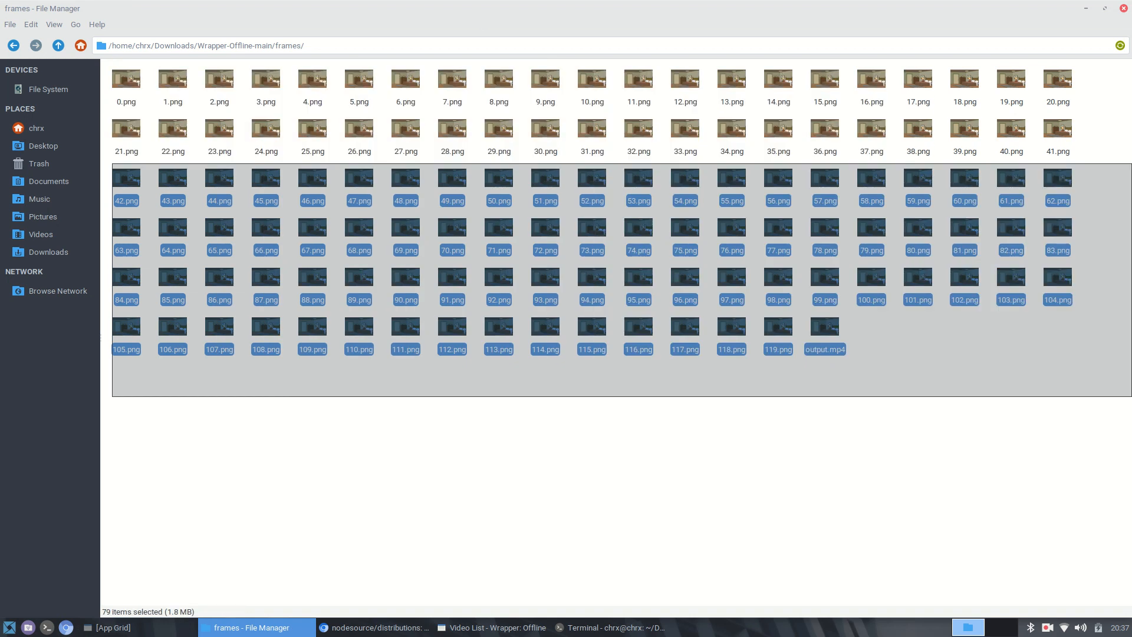
pyautogui.press('ctrl+a')
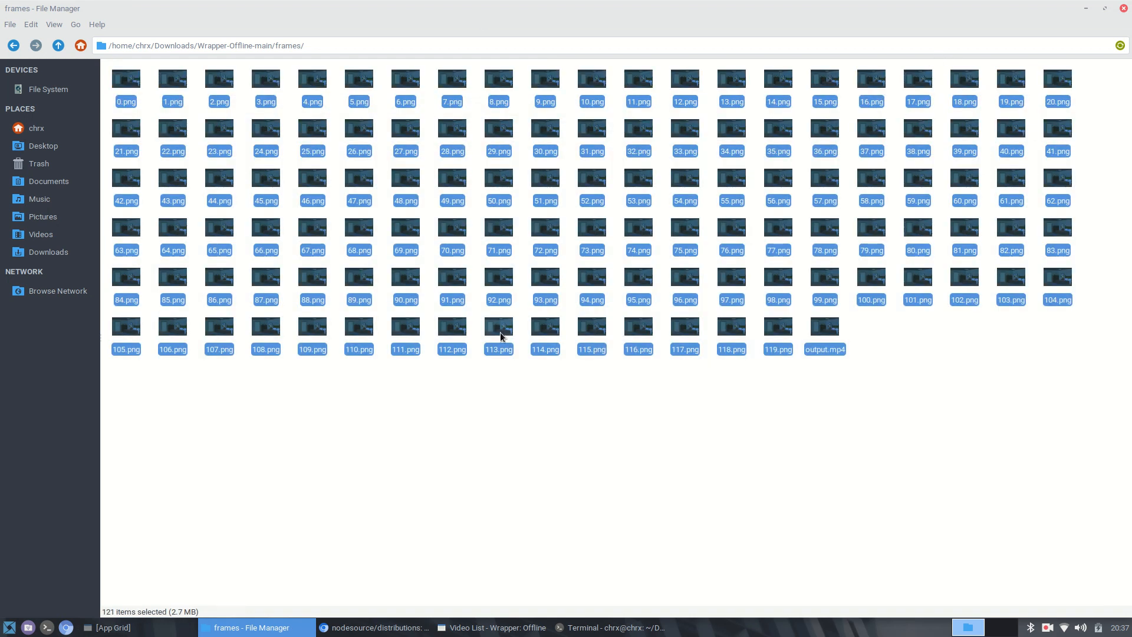
pyautogui.click(10, 24)
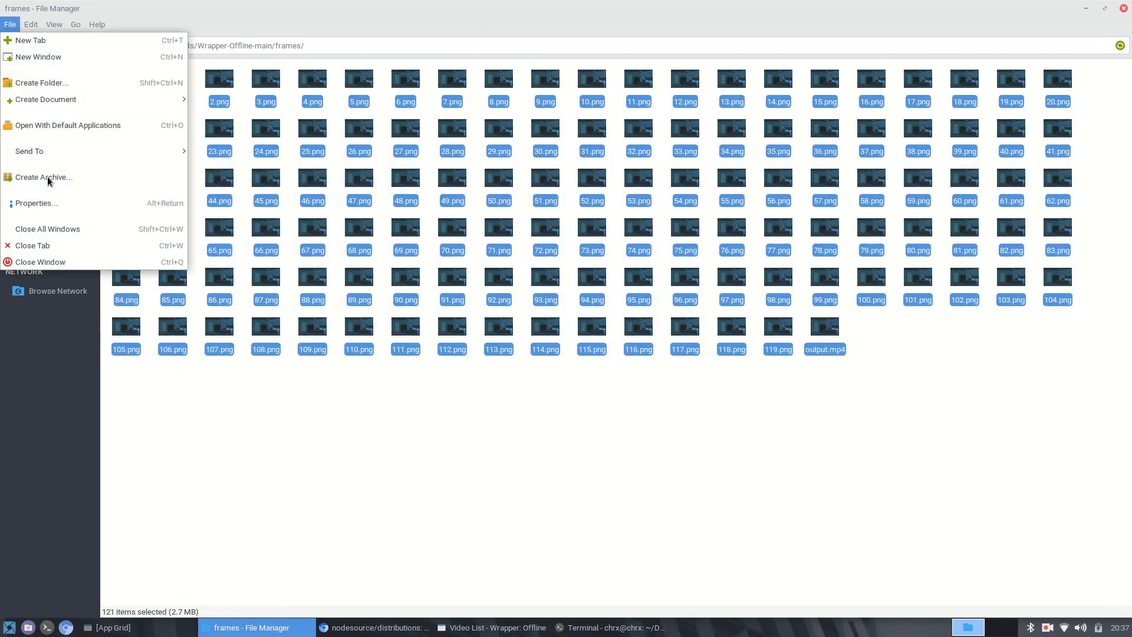
pyautogui.click(31, 23)
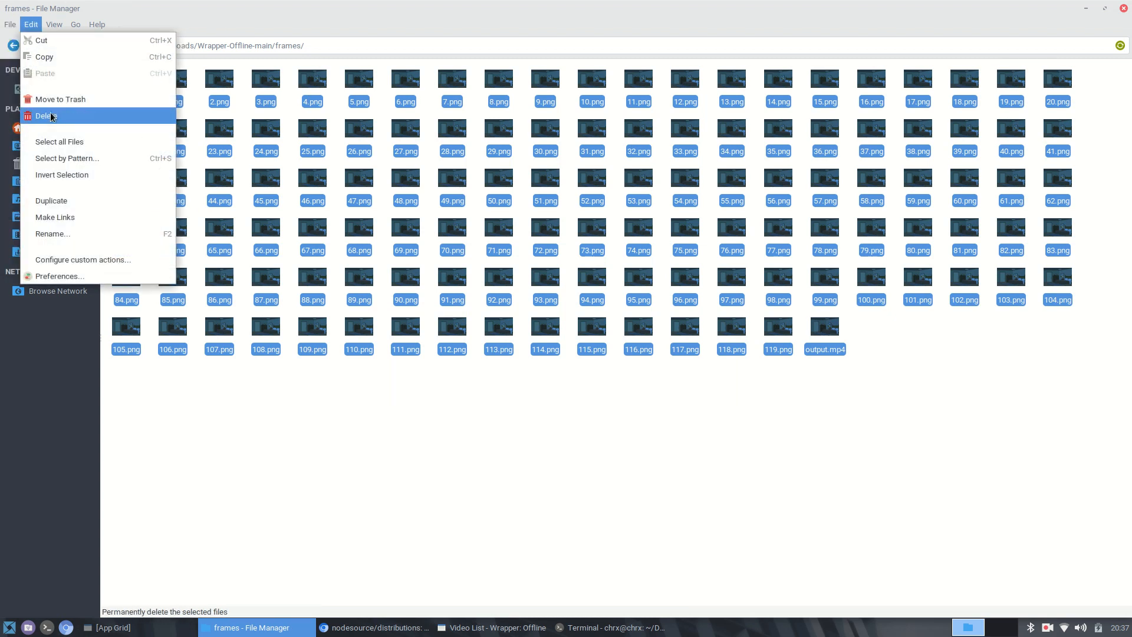
pyautogui.click(43, 115)
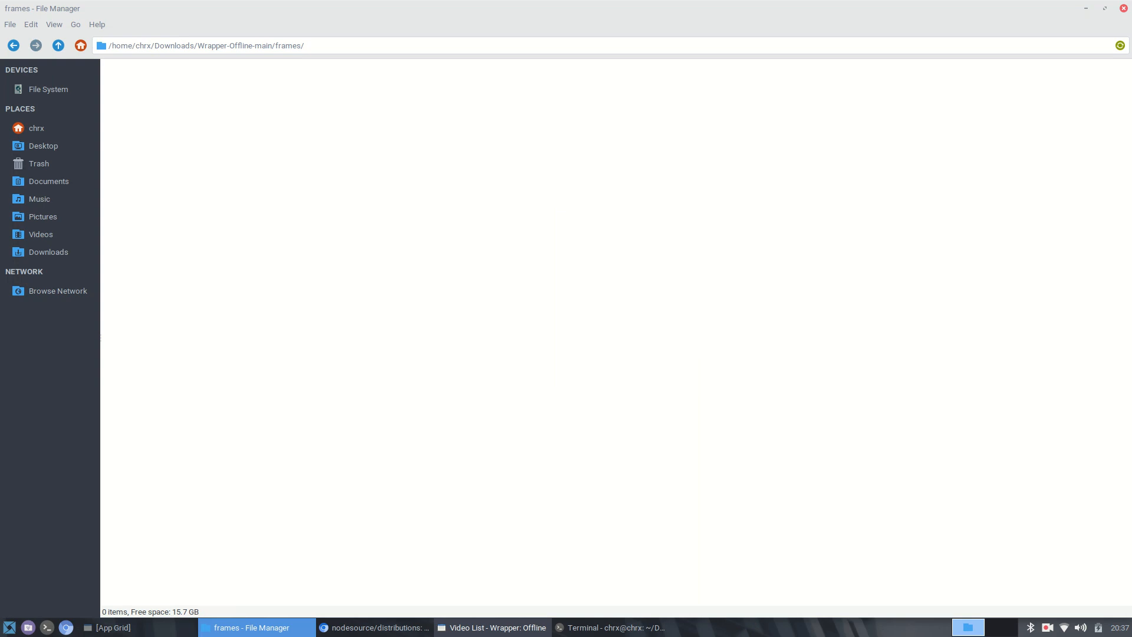
pyautogui.click(490, 626)
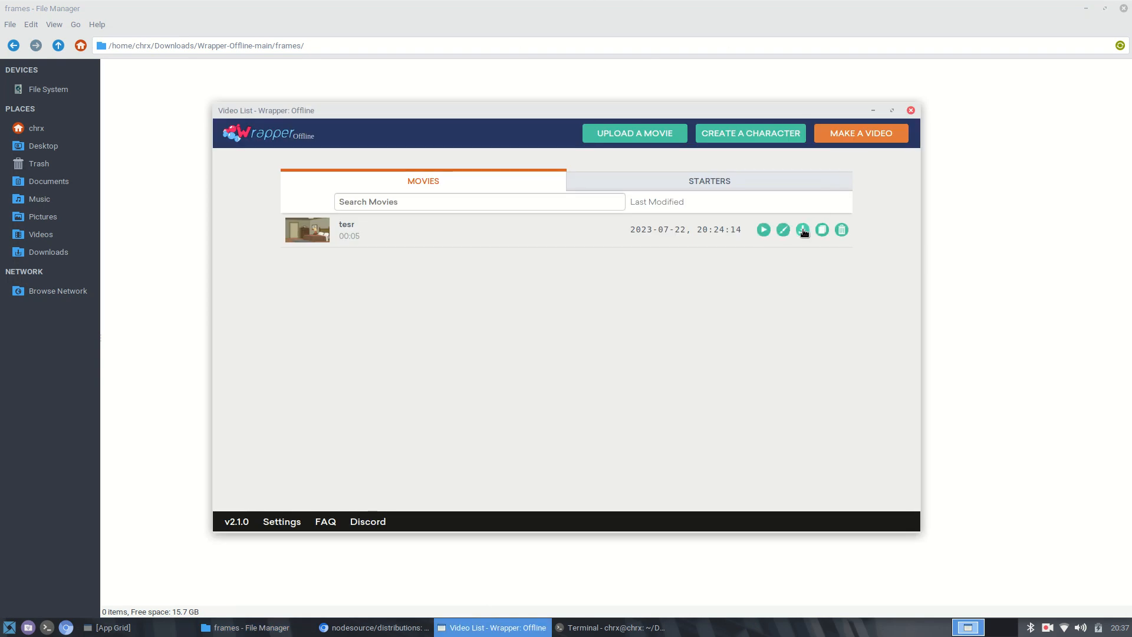
# - Export the tesr movie and play its bedroom scene in the video player, then show the server log
pyautogui.click(802, 230)
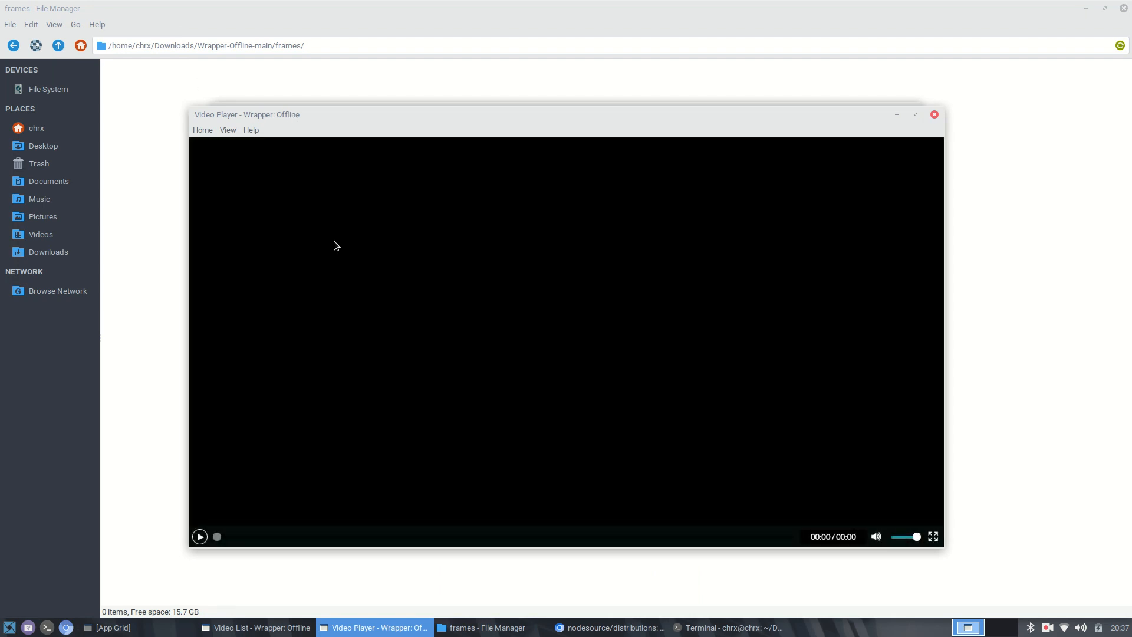
pyautogui.moveTo(284, 449)
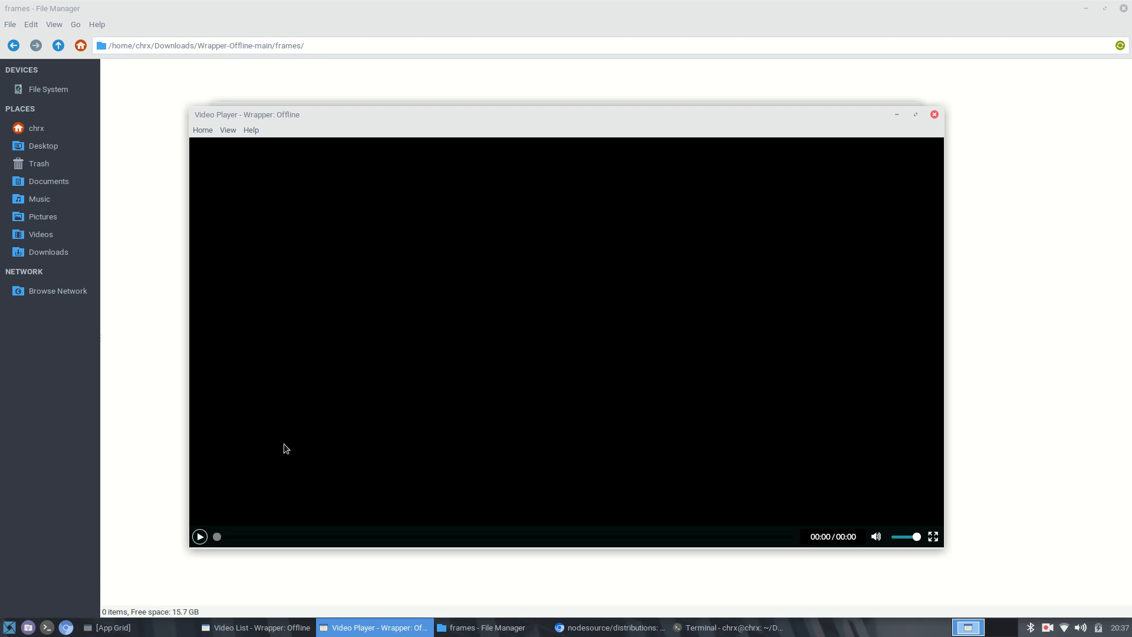
pyautogui.moveTo(641, 472)
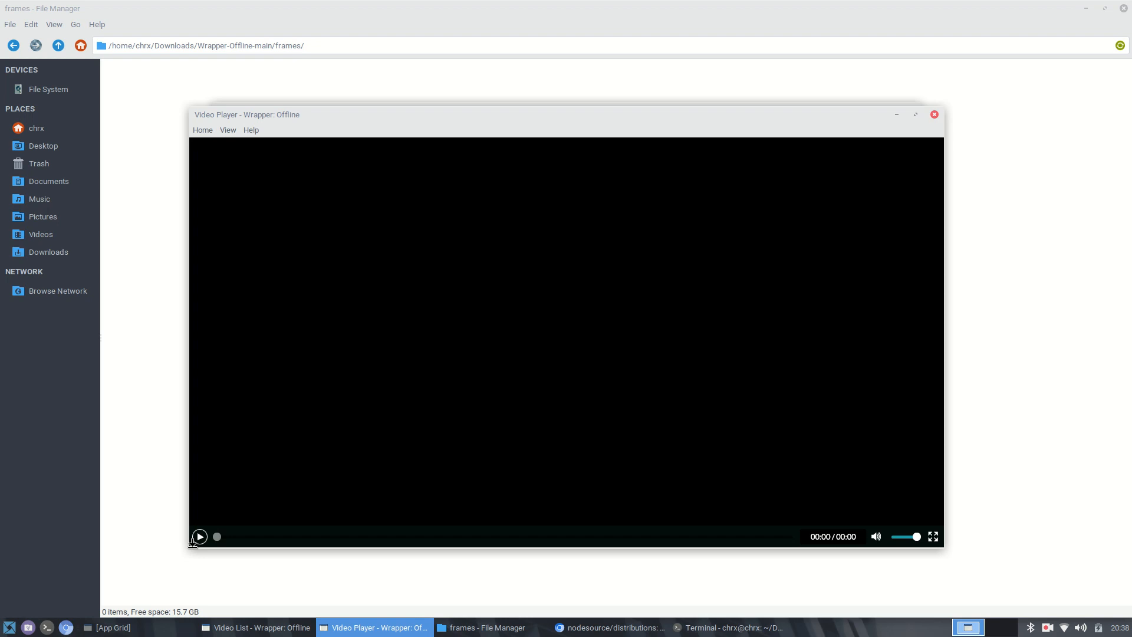
pyautogui.click(199, 537)
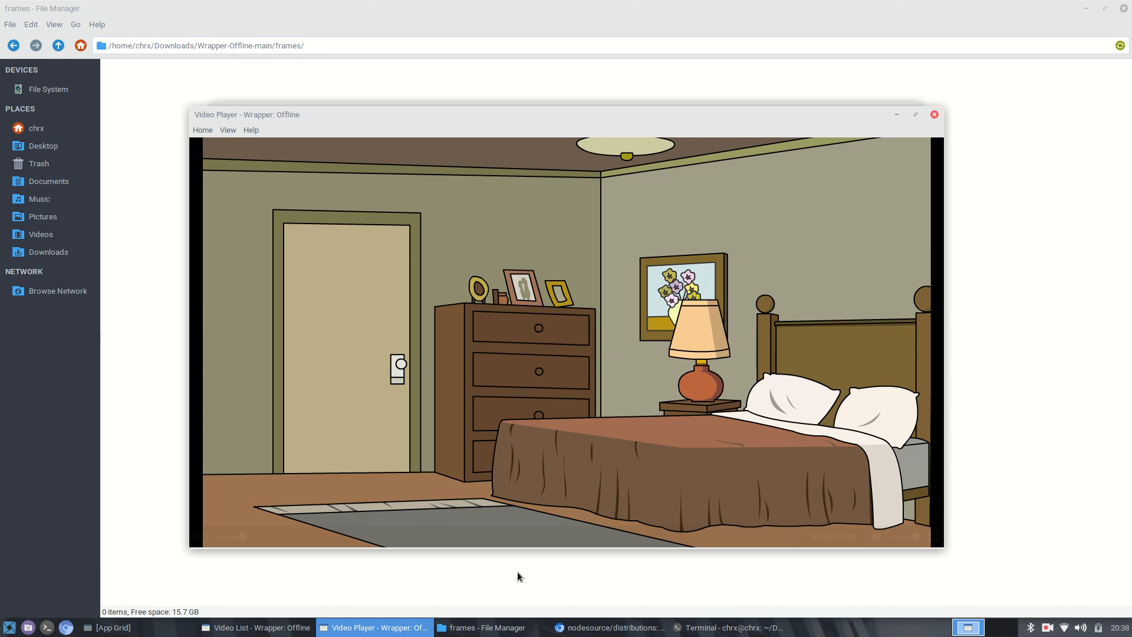
pyautogui.click(729, 627)
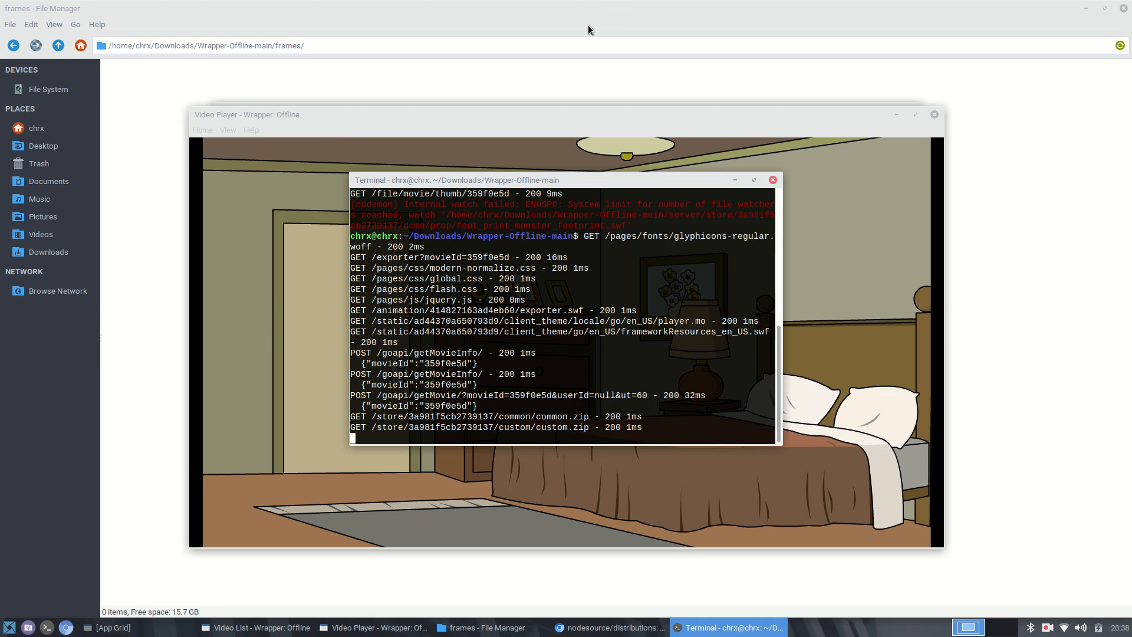
pyautogui.moveTo(831, 142)
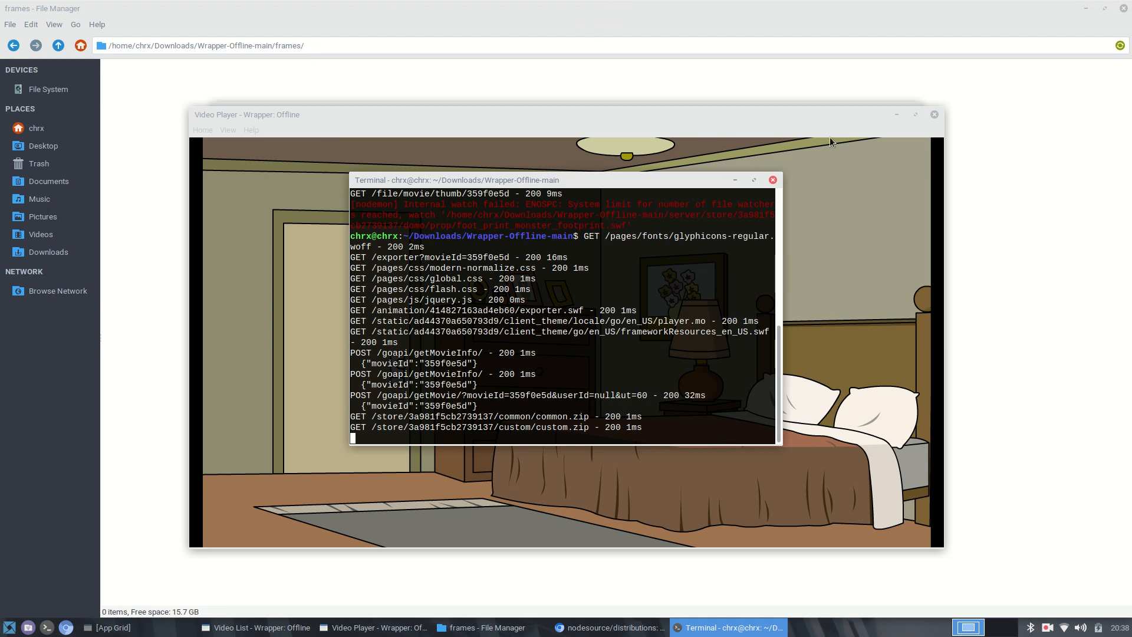
pyautogui.moveTo(766, 91)
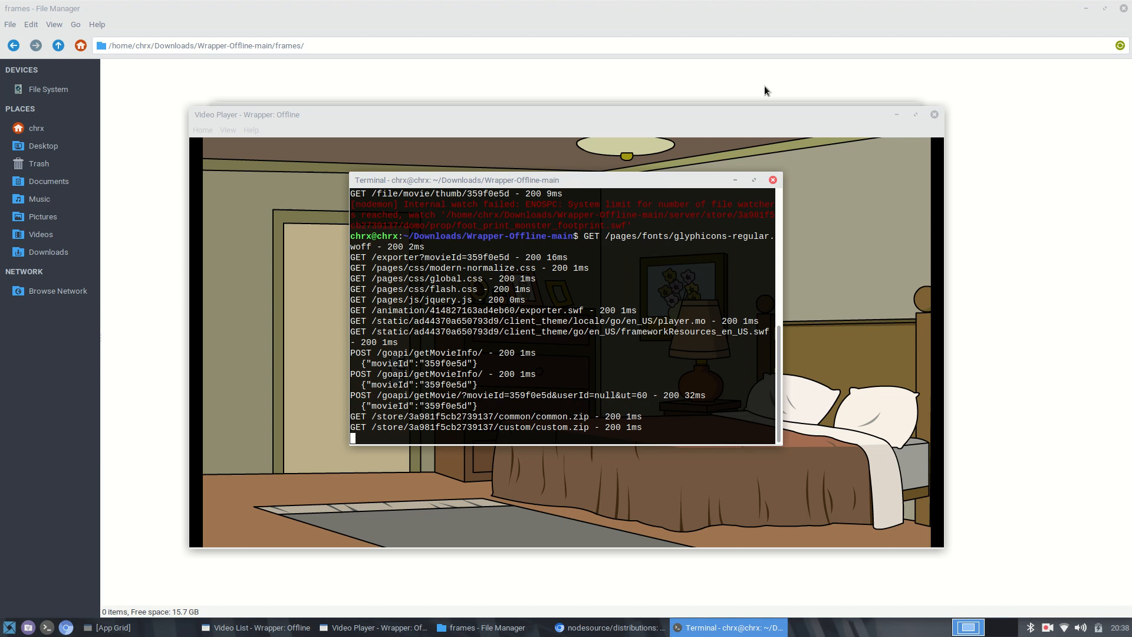
pyautogui.moveTo(1079, 20)
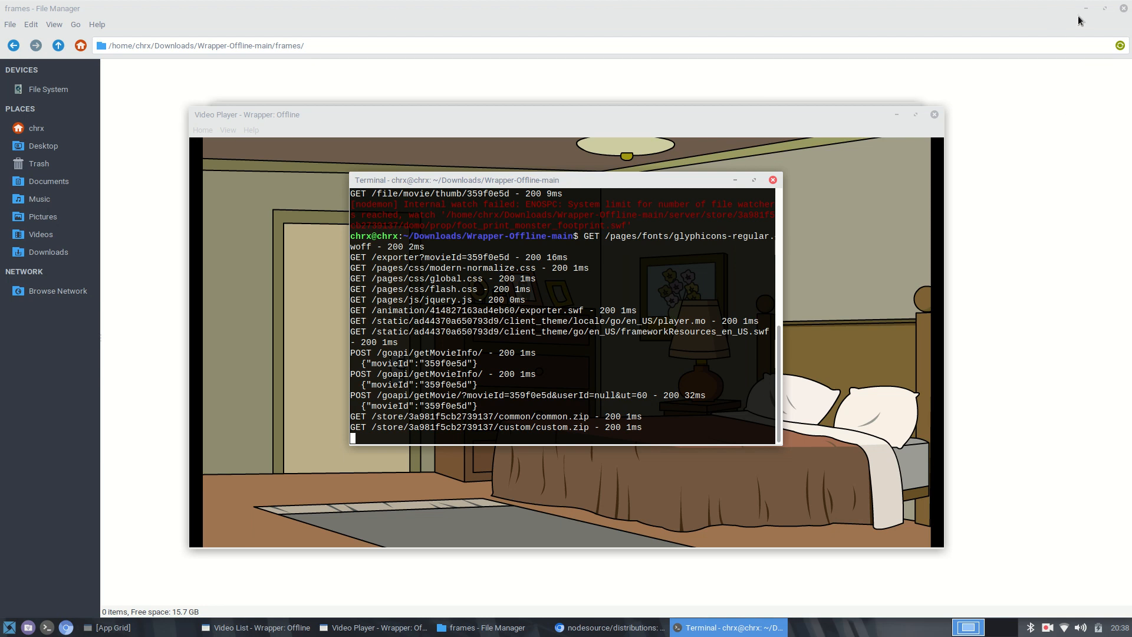
pyautogui.moveTo(822, 332)
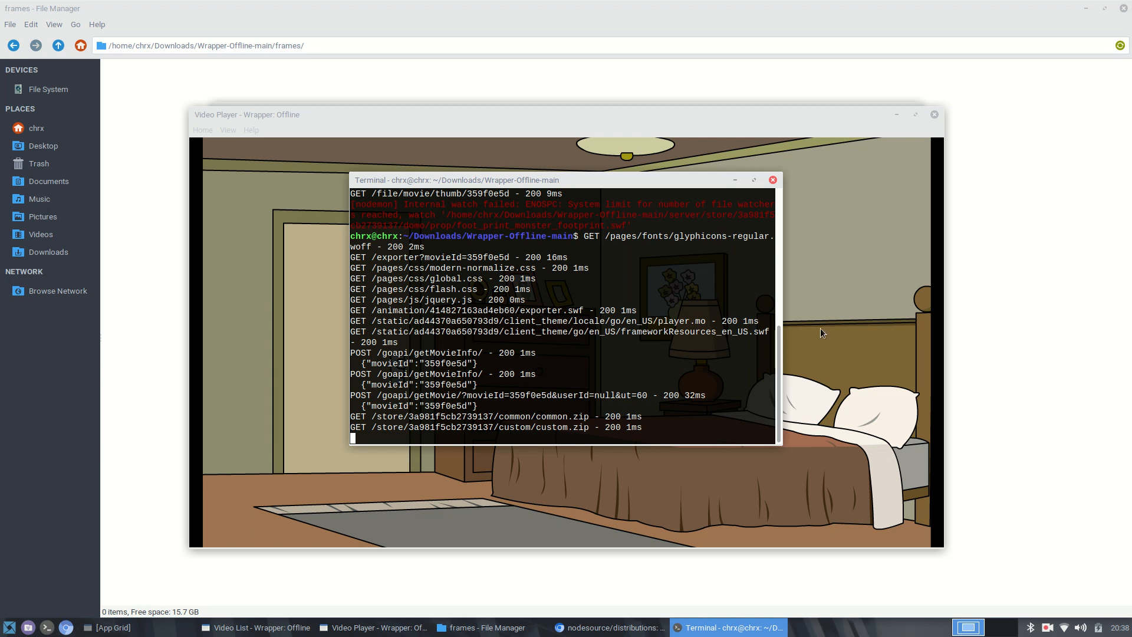
pyautogui.moveTo(140, 273)
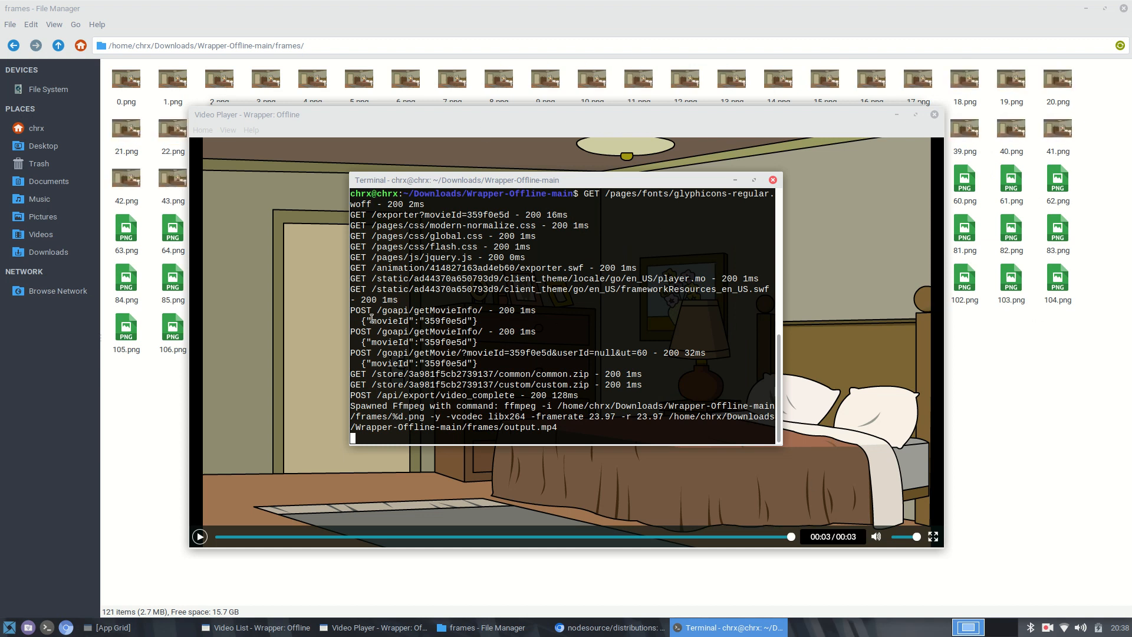
pyautogui.moveTo(323, 460)
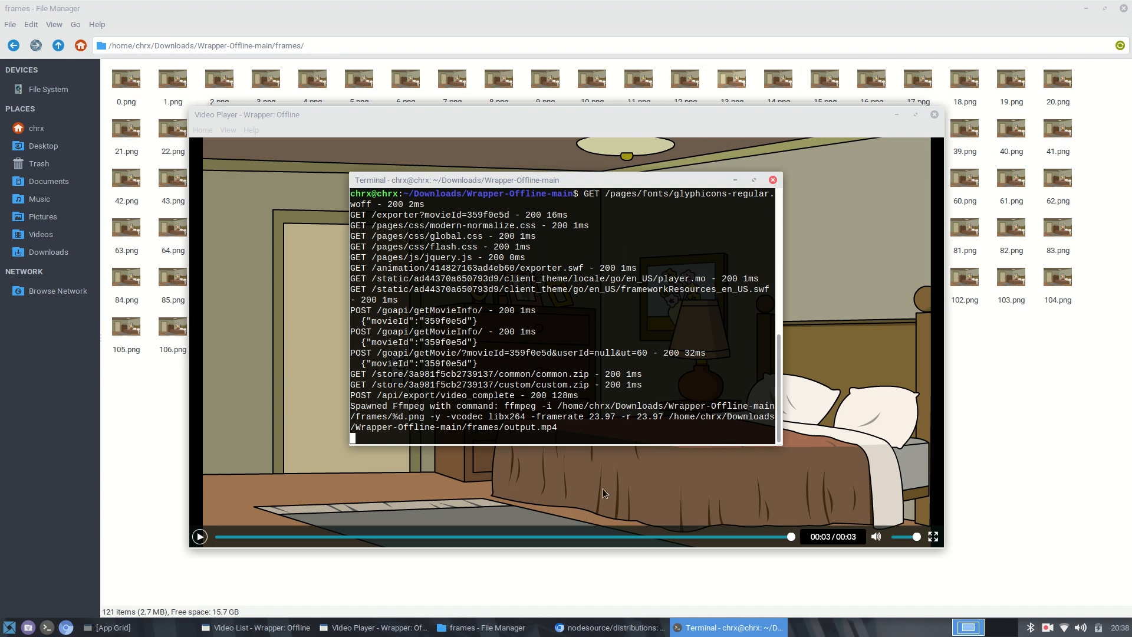
pyautogui.moveTo(81, 390)
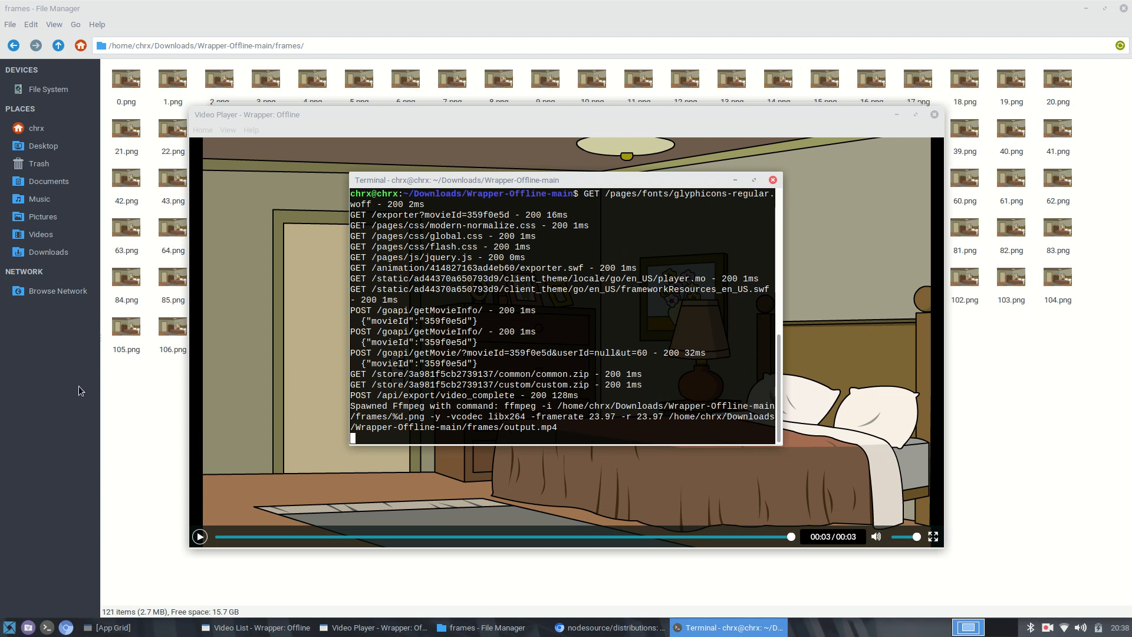
# - After the log reports ffmpeg writing output.mp4, show the frames folder refilled with 120 PNG frames
pyautogui.click(483, 626)
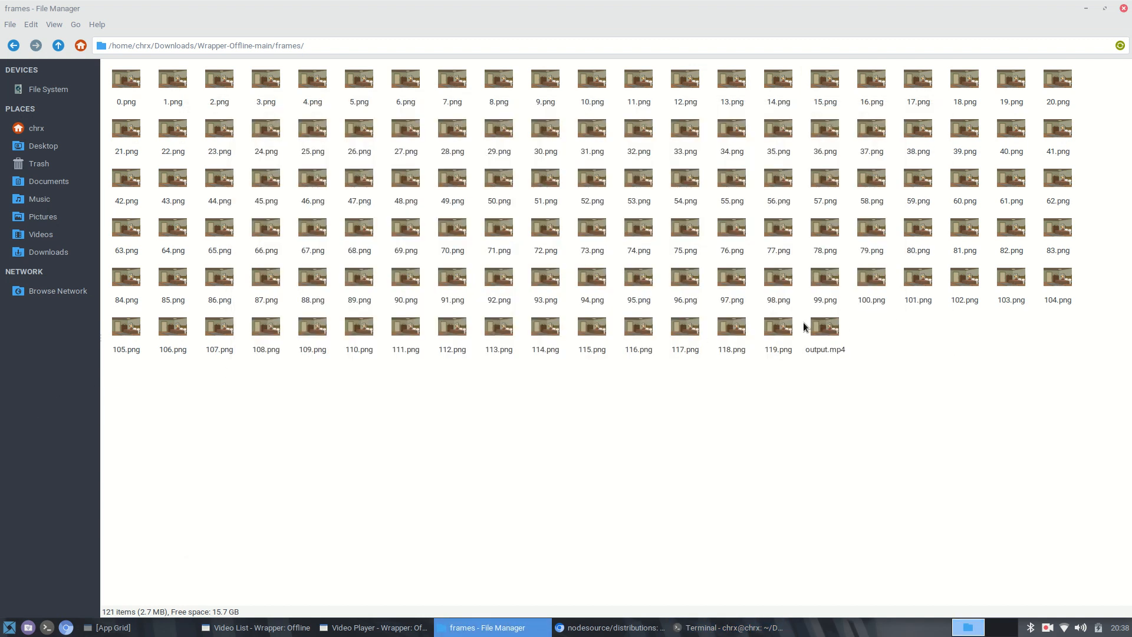
# - Preview output.mp4 in mpv to confirm the bedroom scene plays, then return to the server log
pyautogui.doubleClick(824, 326)
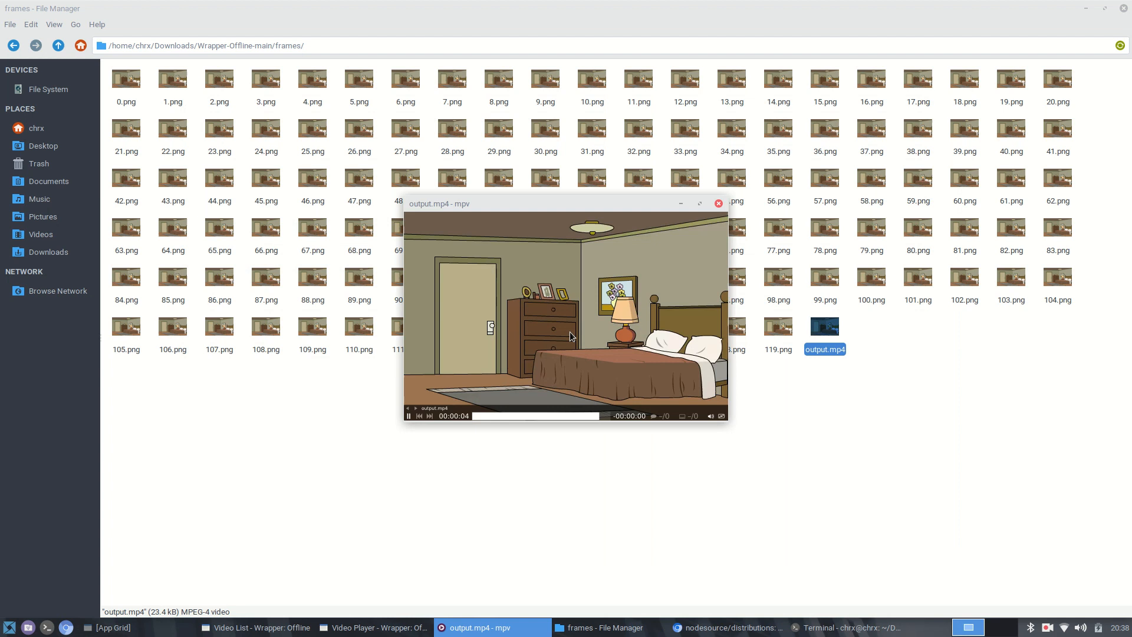
pyautogui.click(718, 203)
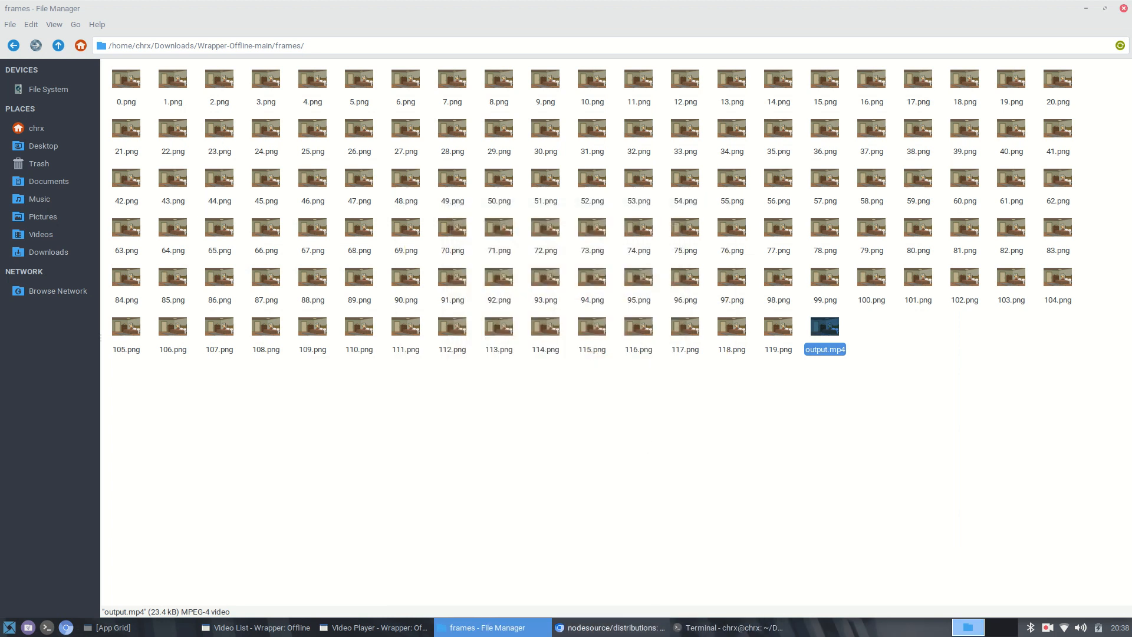
pyautogui.moveTo(764, 96)
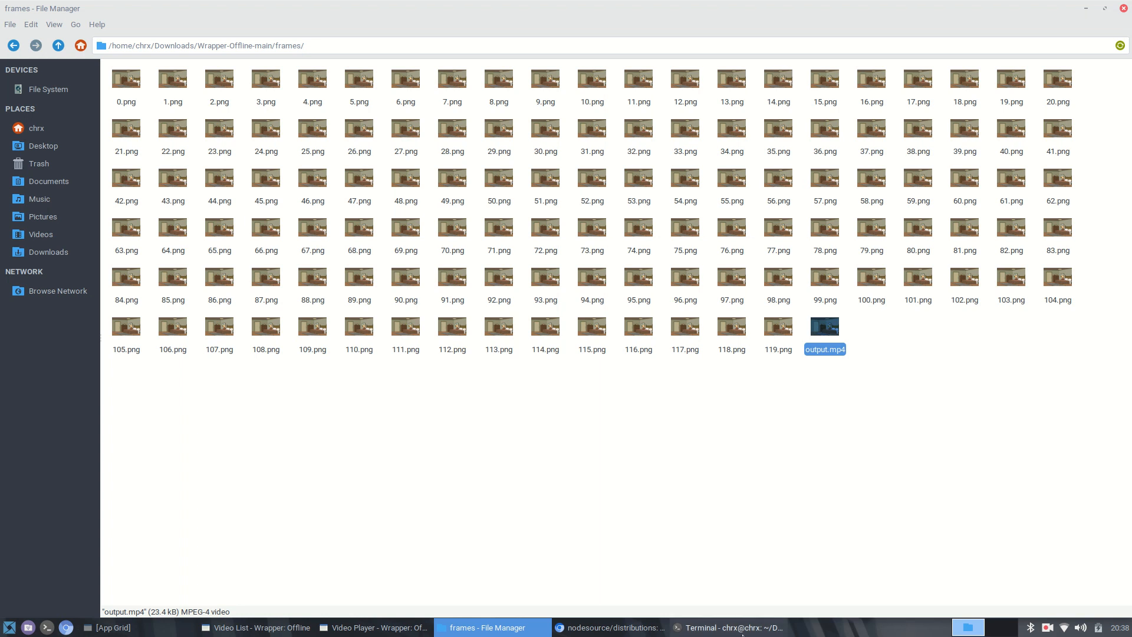
pyautogui.click(728, 626)
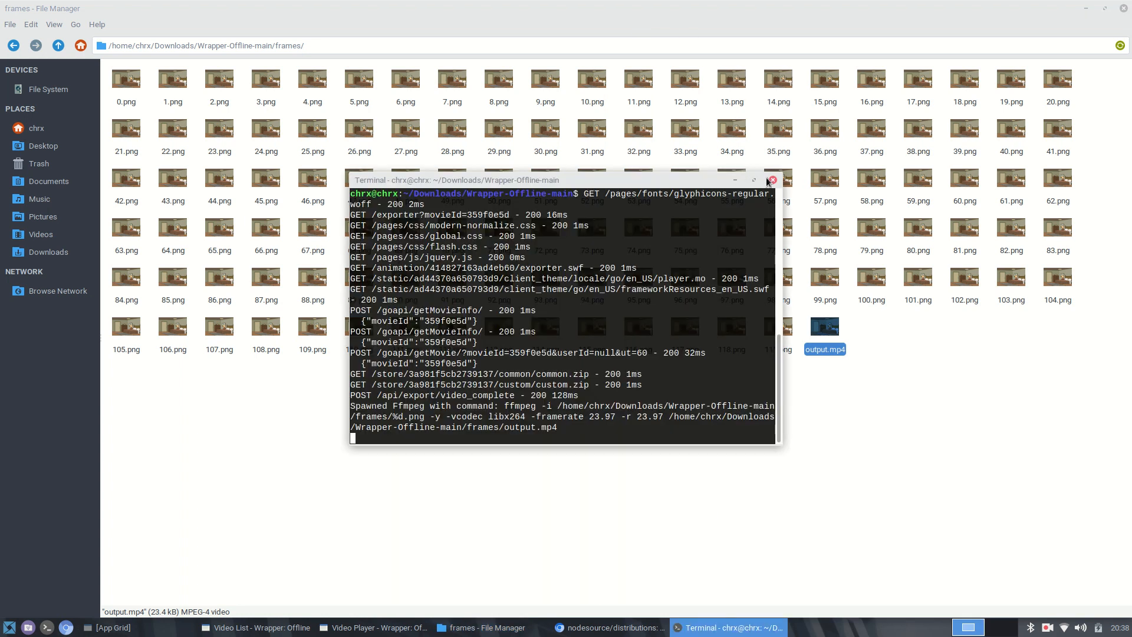
# - Close the terminal and the Wrapper movie list window, leaving only the NodeSource page
pyautogui.click(771, 179)
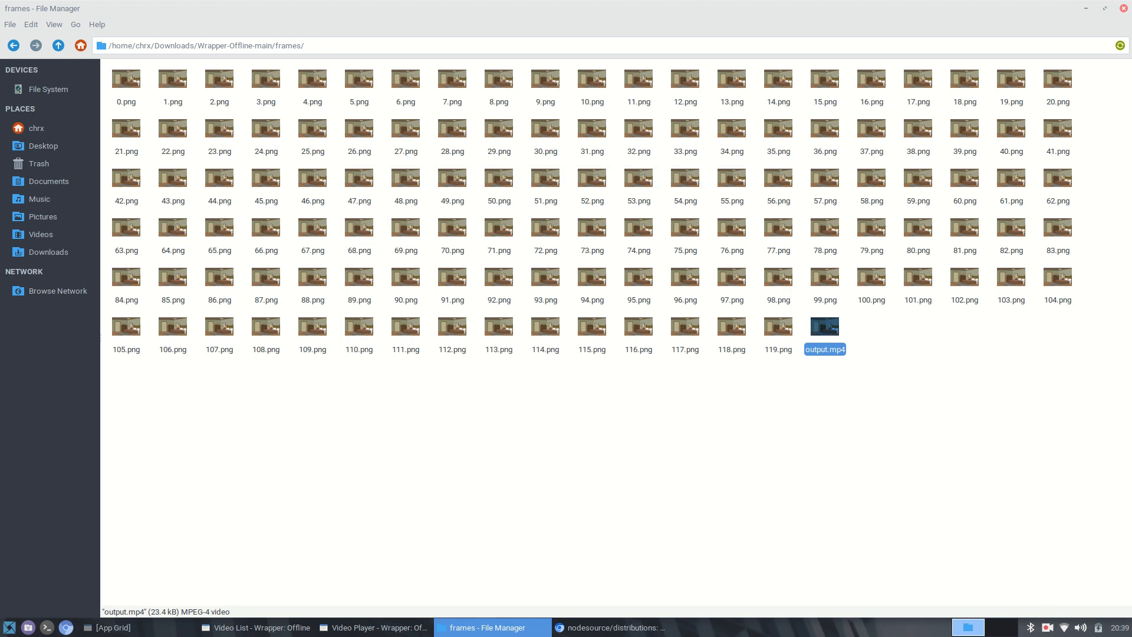
pyautogui.moveTo(1078, 15)
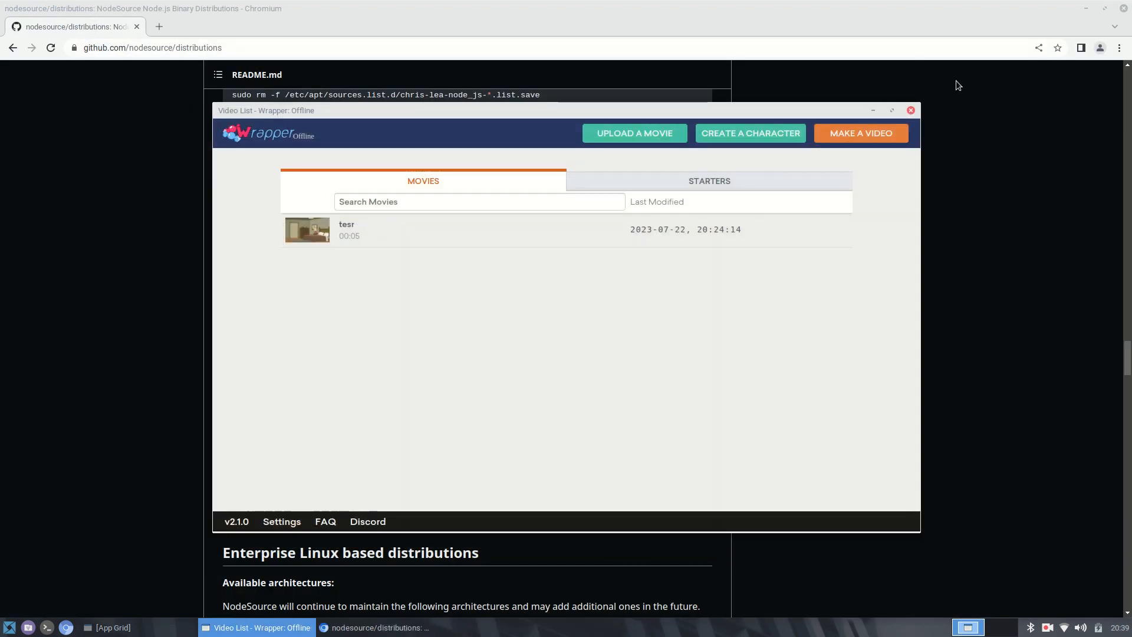
pyautogui.click(910, 111)
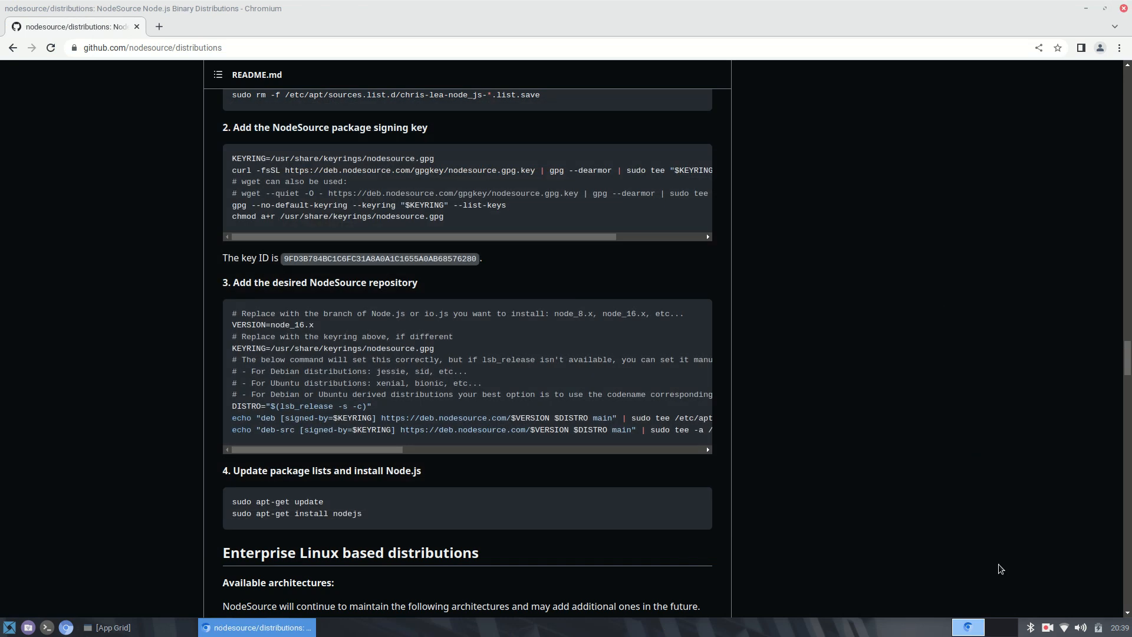